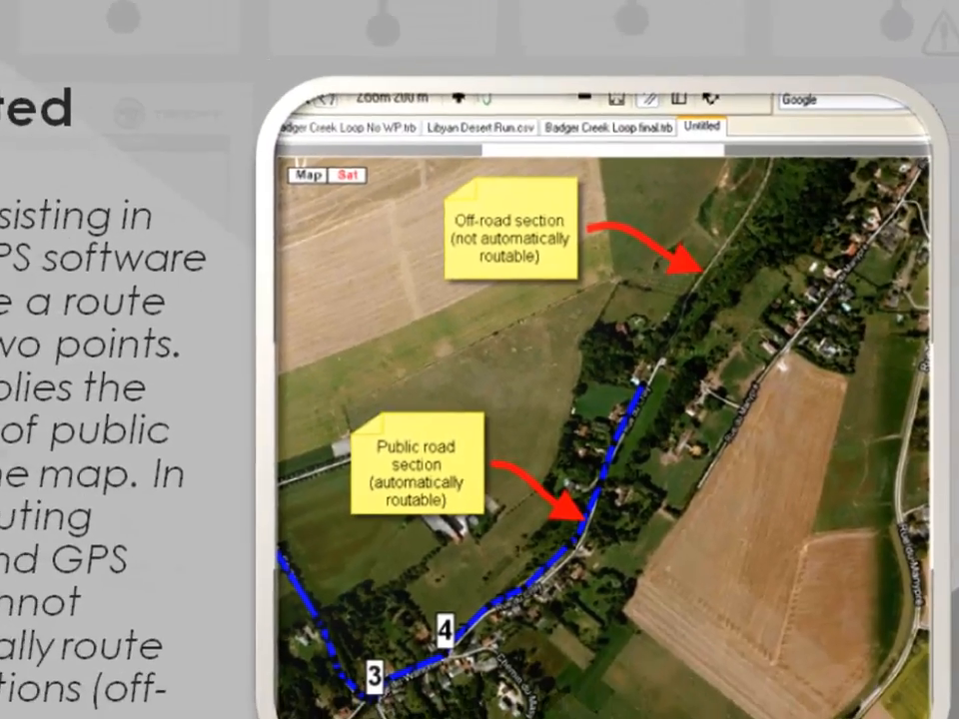
Advance to the next routing slide before switching to the Downloads folder
key("Right")
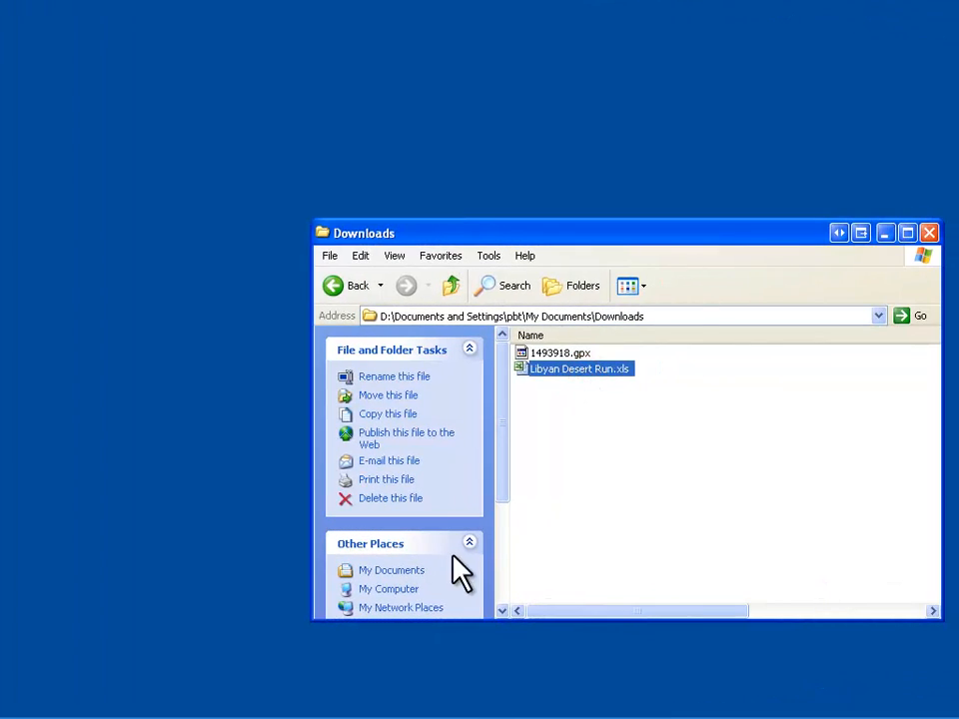
Open Libyan Desert Run.xls, select the eight coordinate pairs A1:B8 and start Save As
double_click(577, 367)
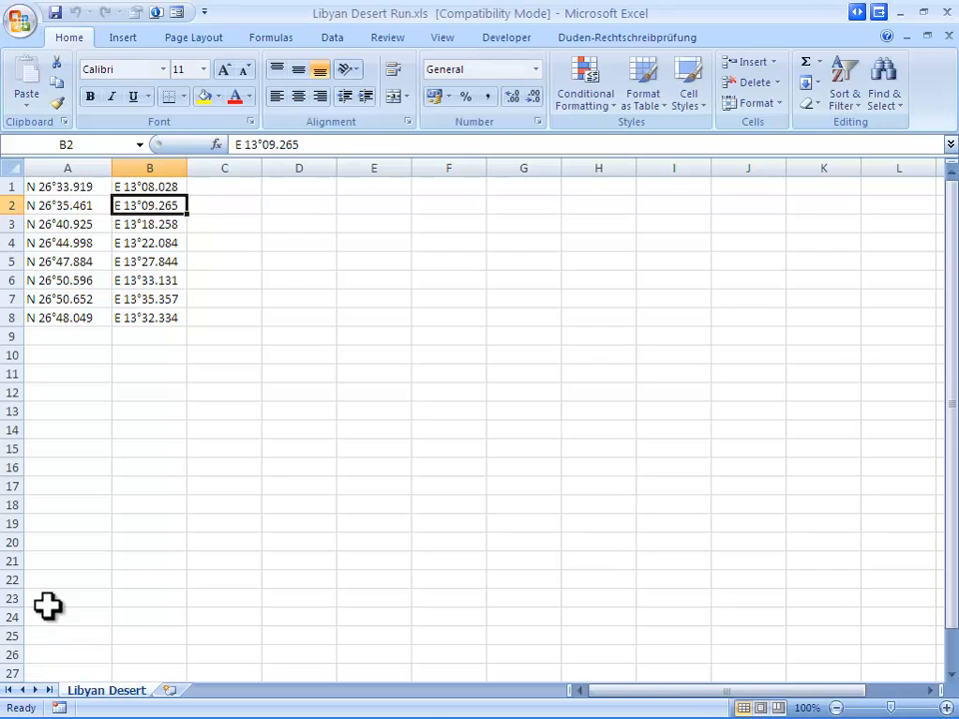
left_click_drag(68, 186, 148, 317)
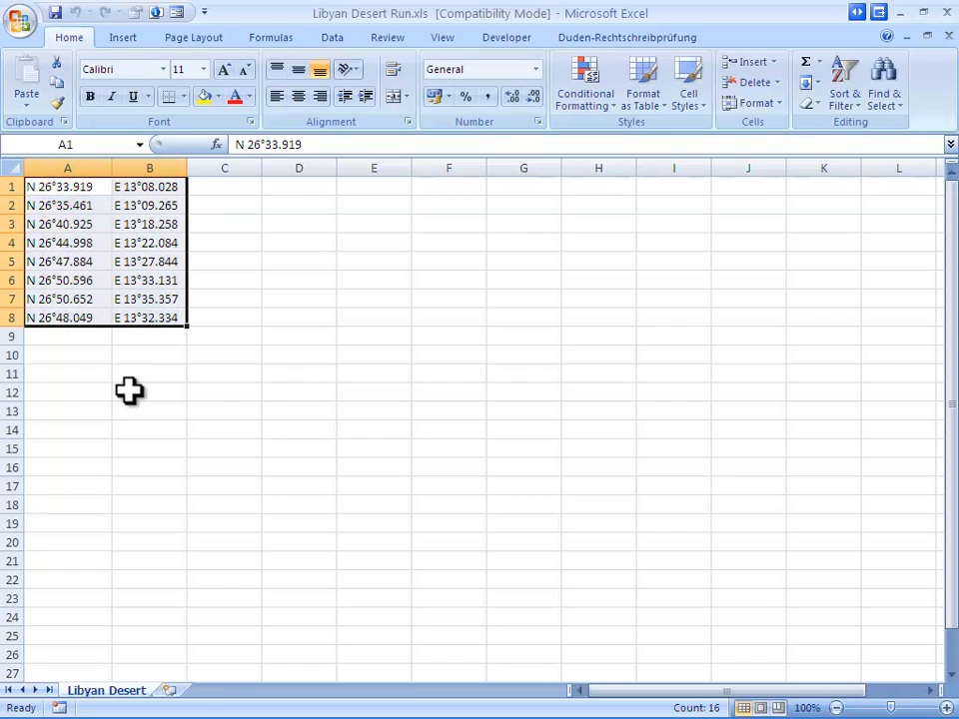
left_click(20, 16)
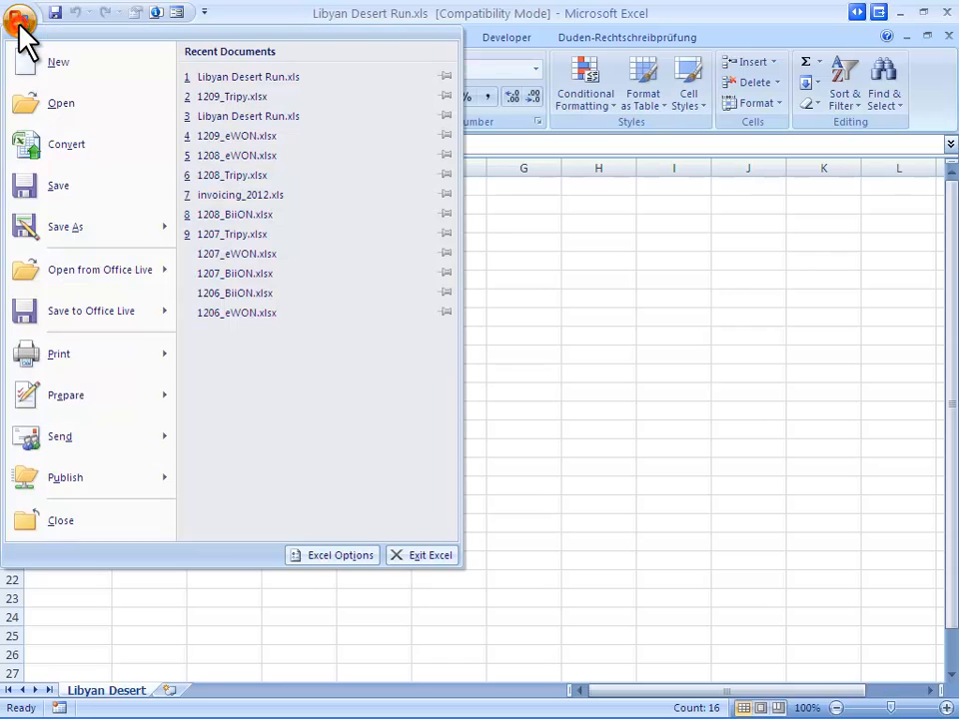
left_click(64, 227)
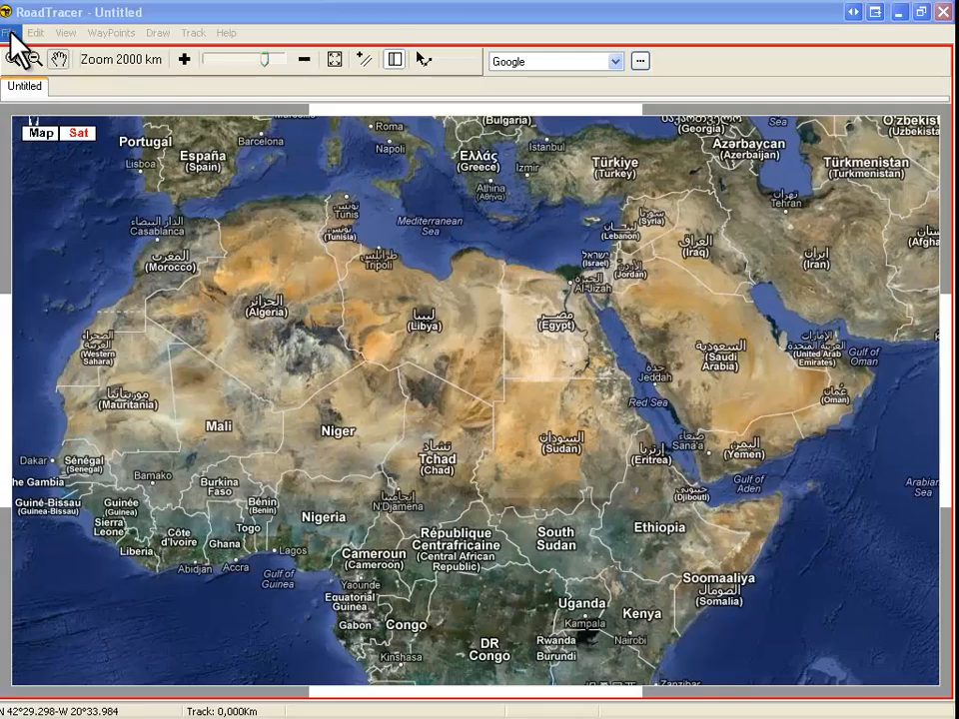
Load Libyan Desert Run.csv as beacons in degrees decimal minutes, latitude before longitude
left_click(8, 32)
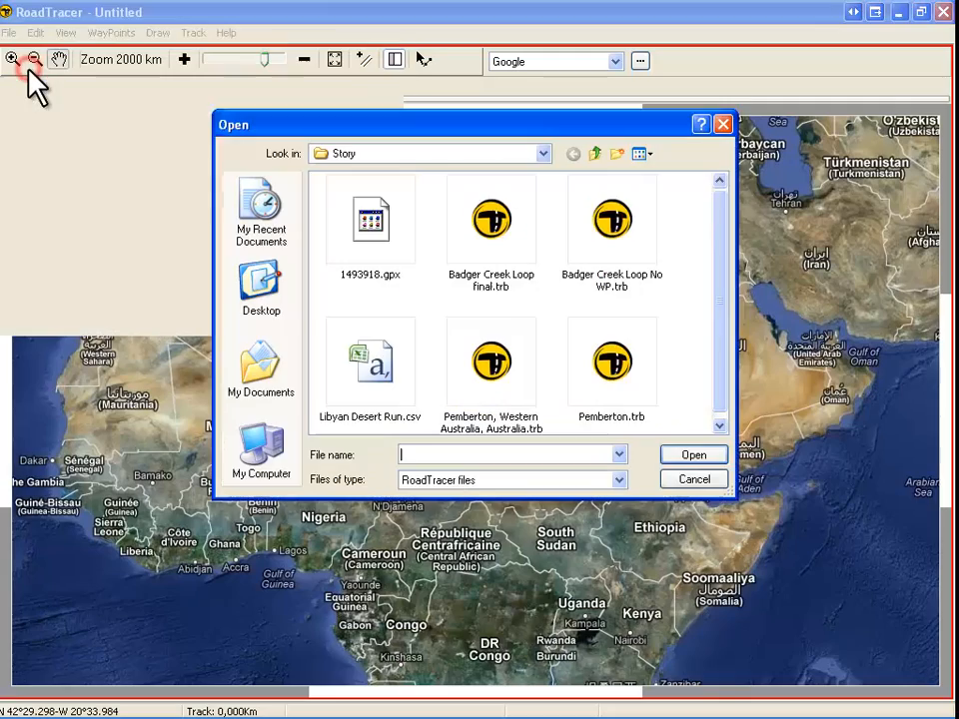
left_click(369, 359)
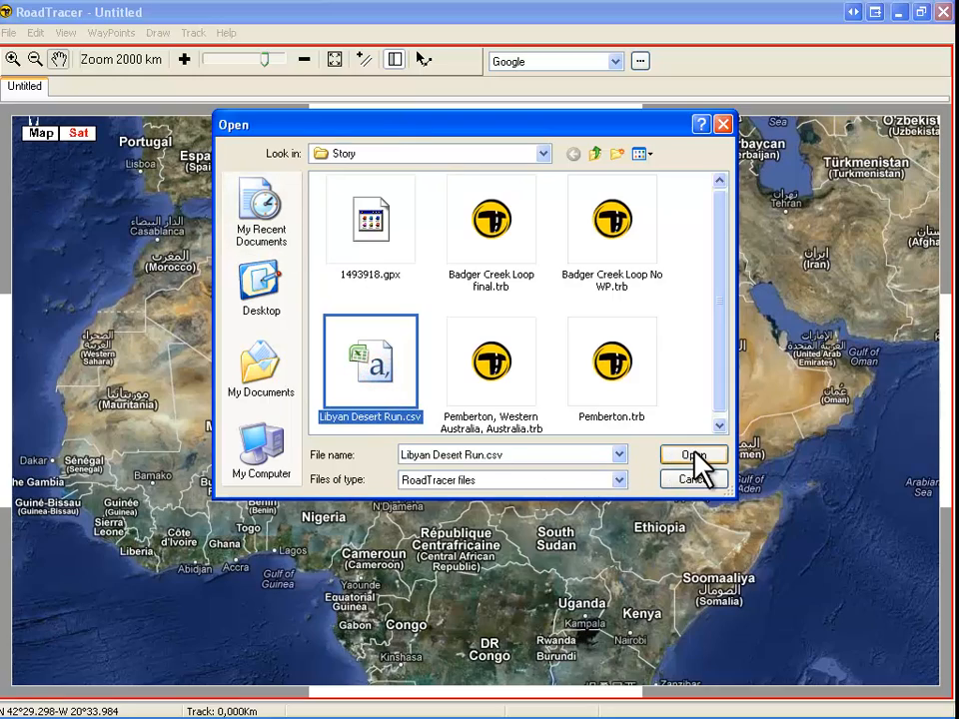
left_click(691, 456)
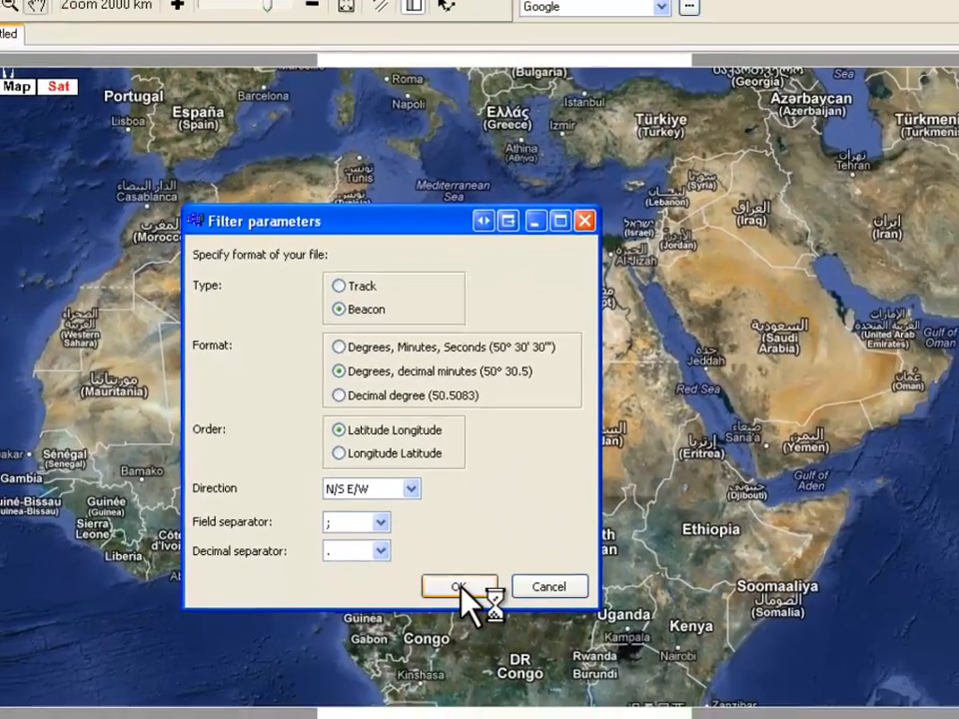
left_click(459, 588)
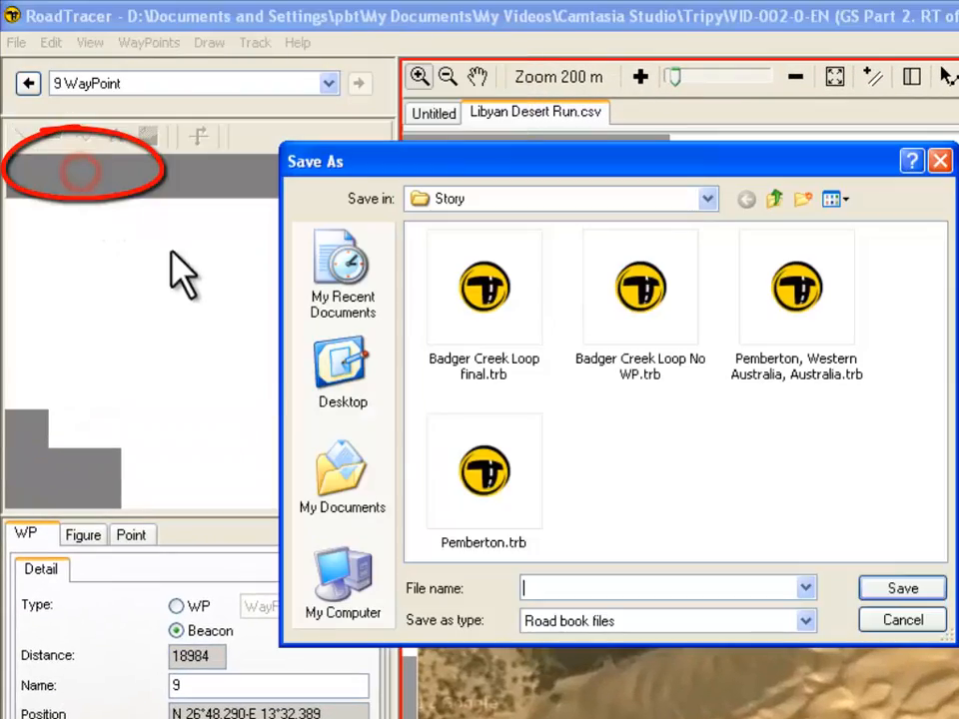
Name the road book Oasis_Lybia in Save As, then cancel without saving
left_click(567, 588)
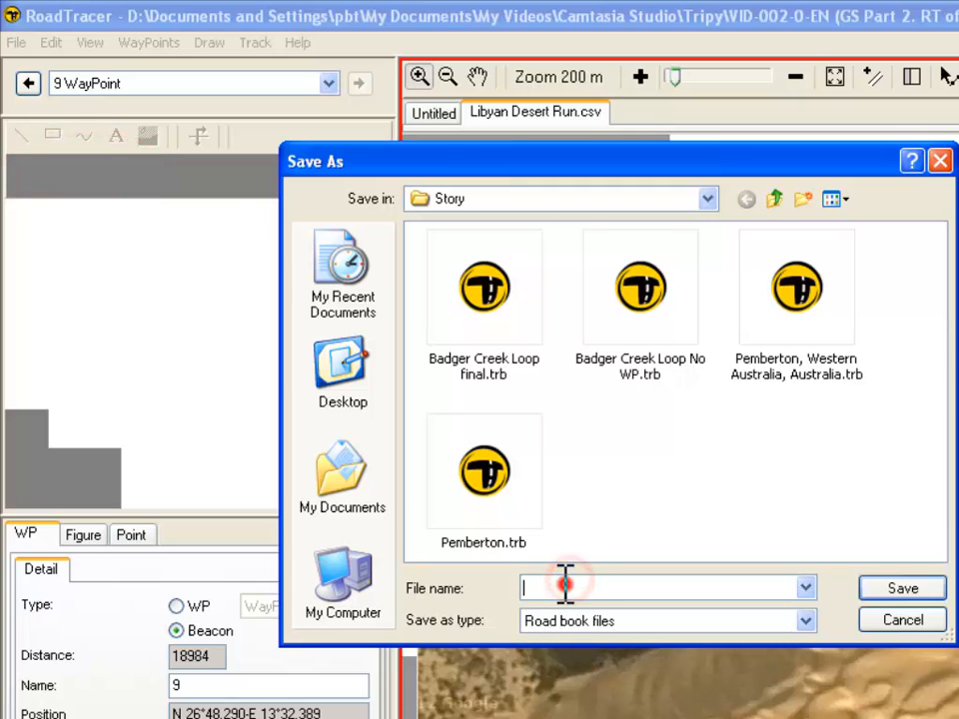
type("Oasis")
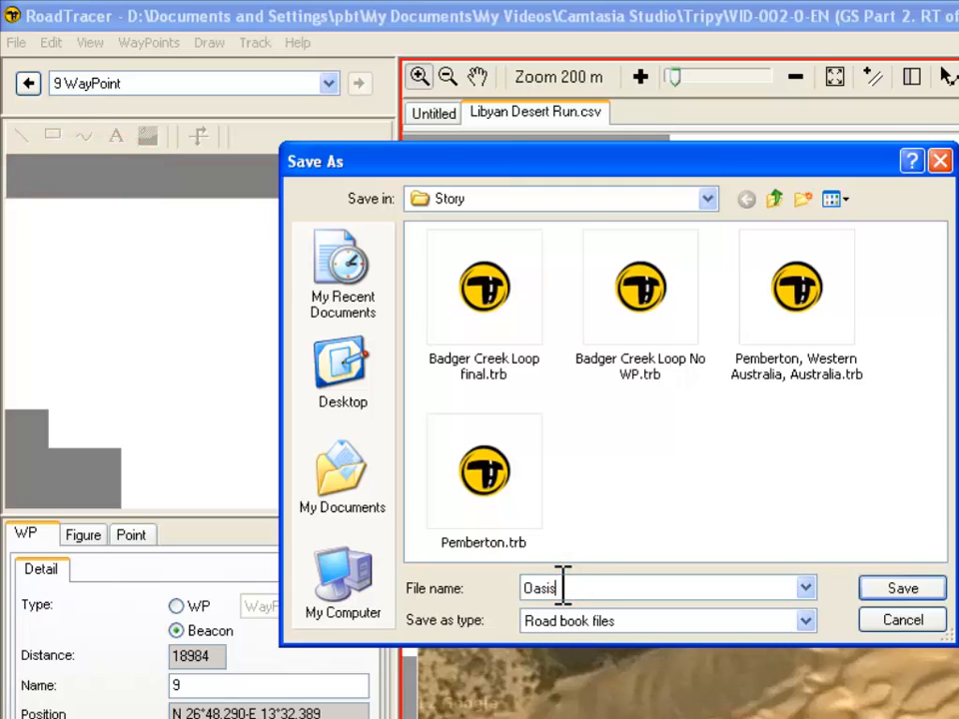
type("_y")
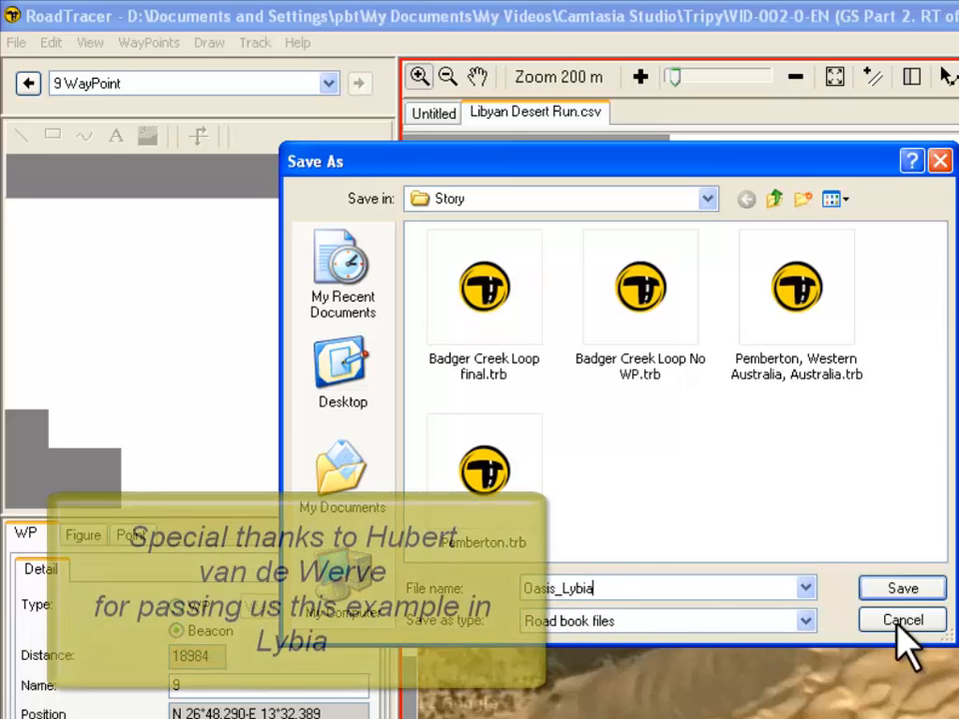
left_click(901, 619)
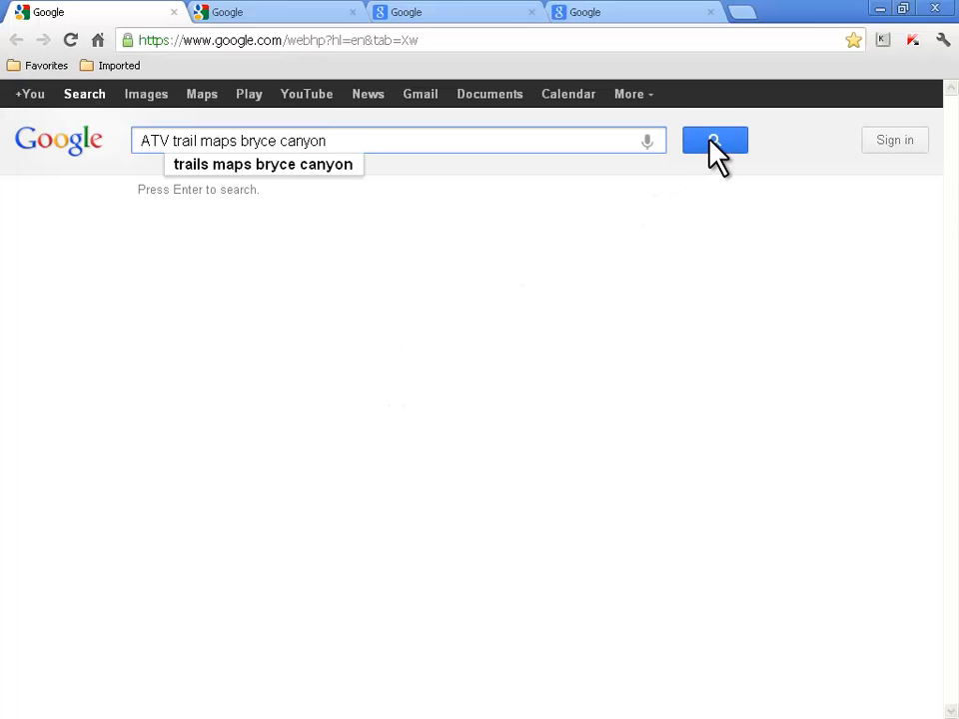
Search ATV trail maps bryce canyon, open Ruby's Inn maps page and the Badger Creek Loop PDF
left_click(715, 140)
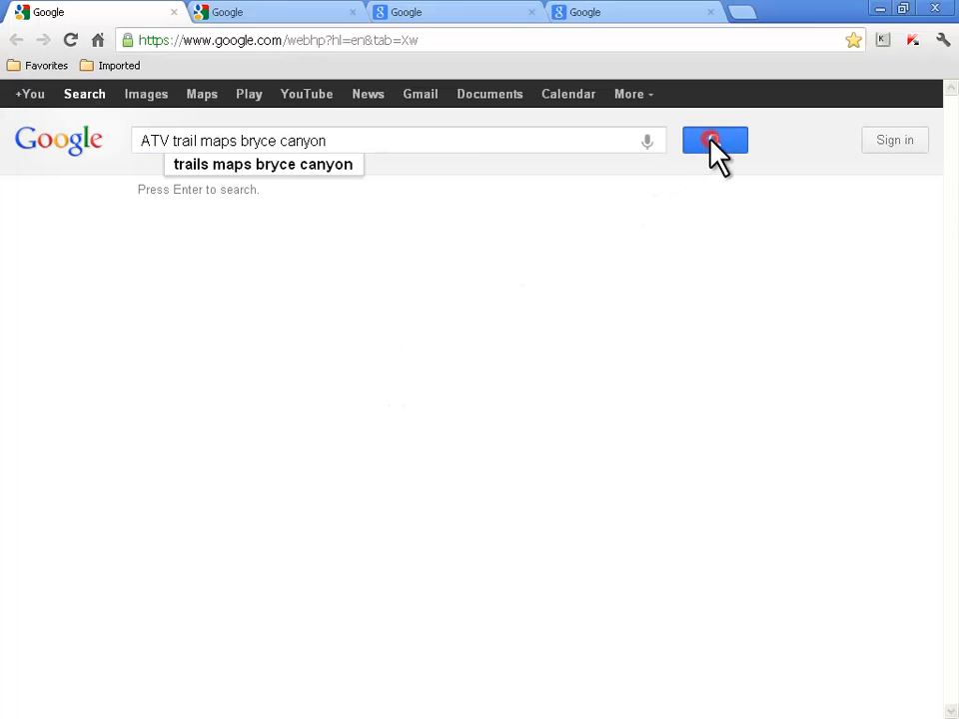
left_click(715, 140)
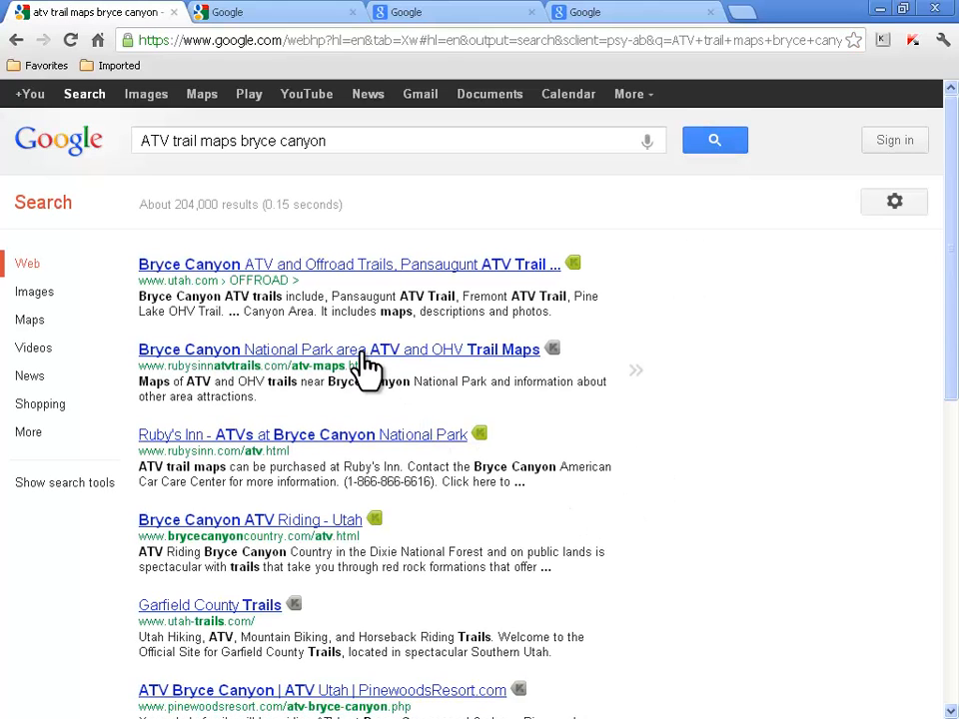
left_click(340, 349)
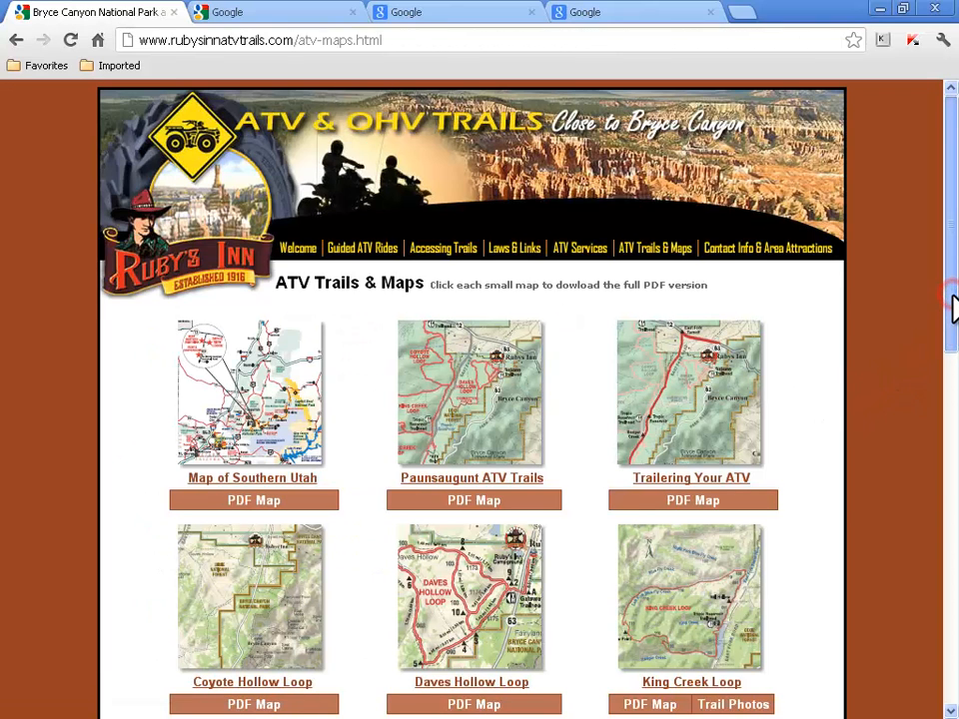
scroll("down", 3)
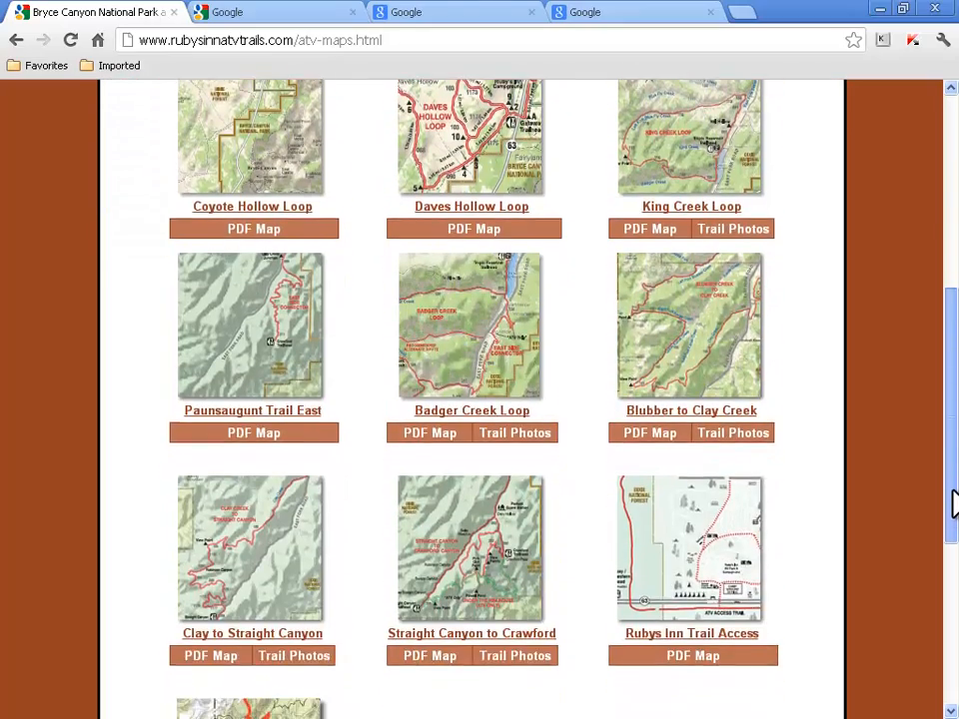
scroll("down", 3)
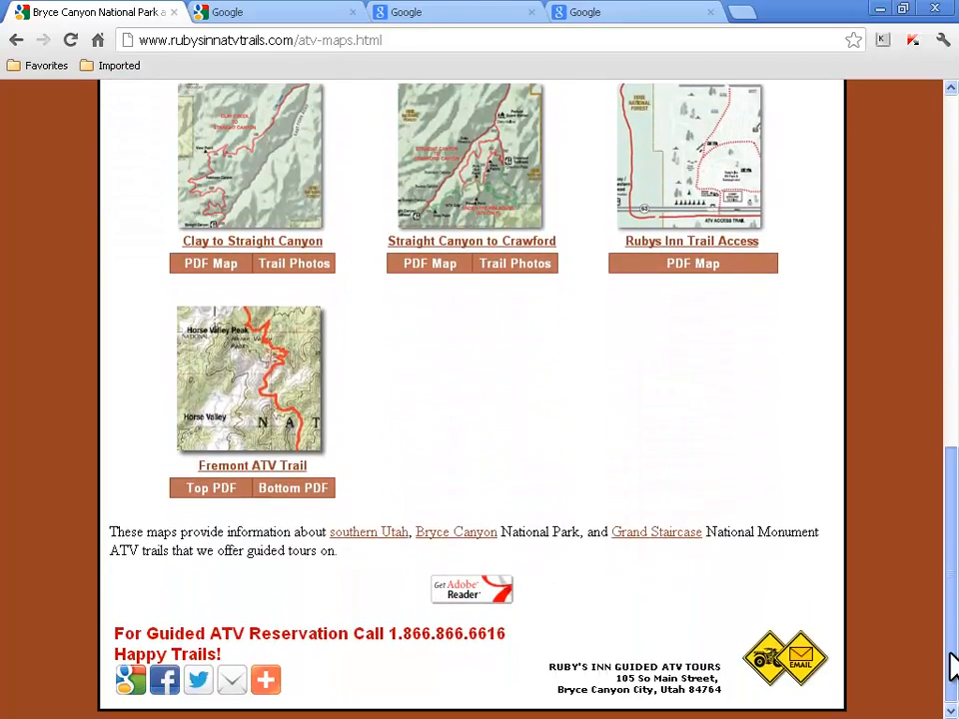
scroll("up", 3)
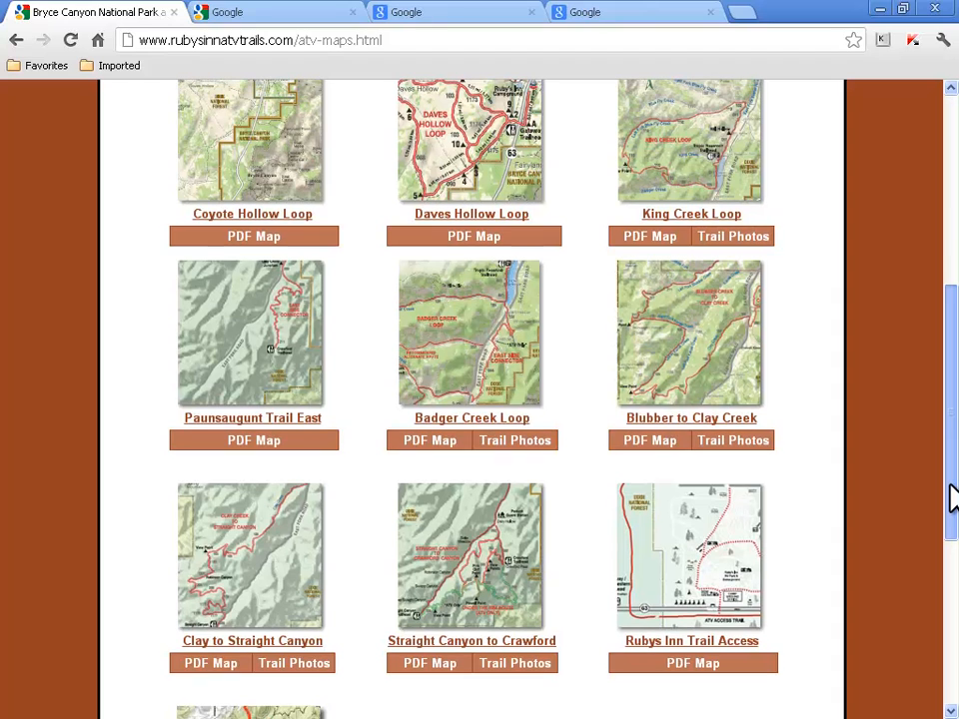
mouse_move(483, 359)
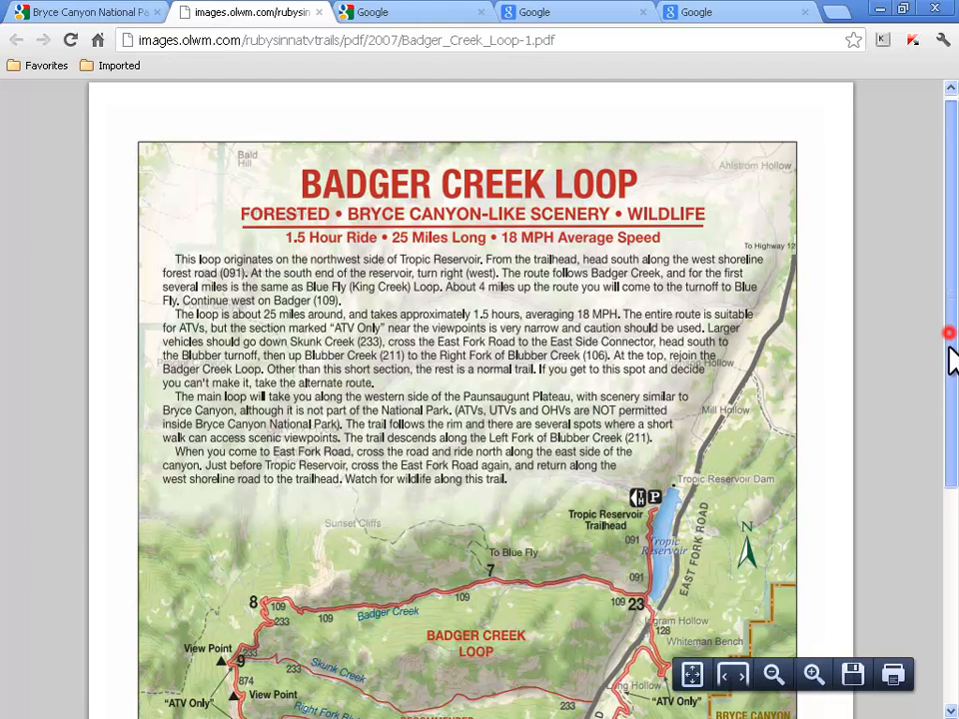
scroll("down", 3)
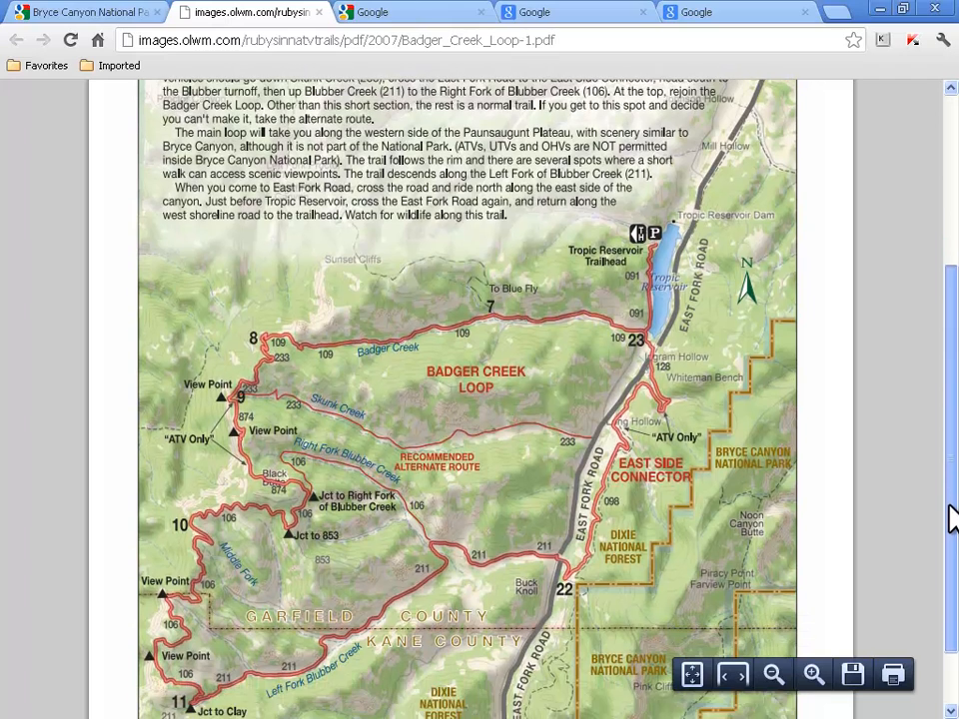
type("www.tripymap.com")
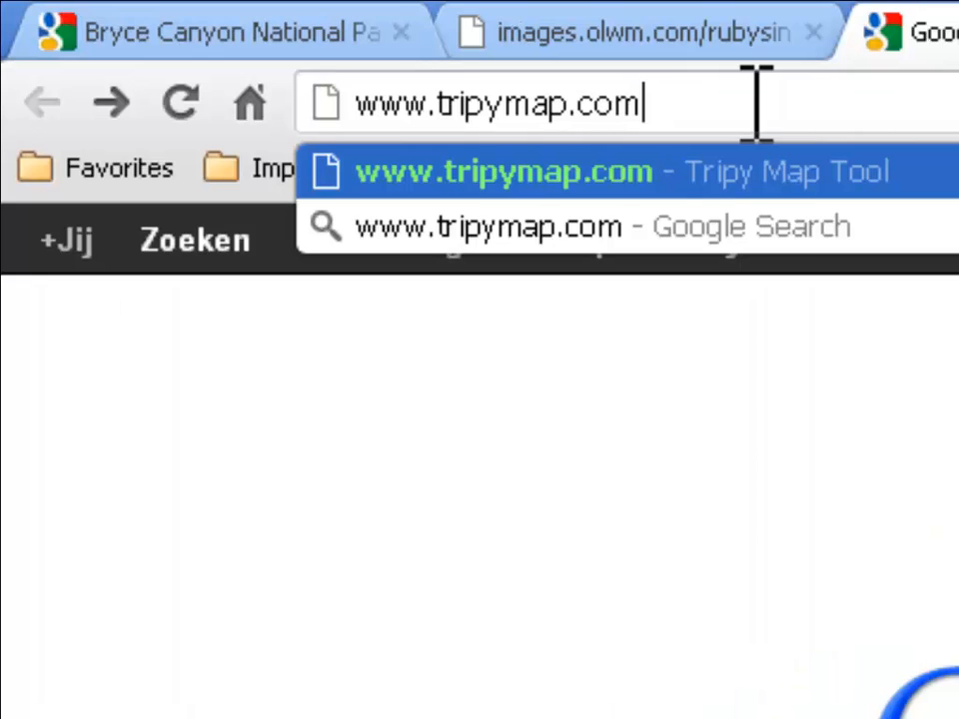
mouse_move(775, 229)
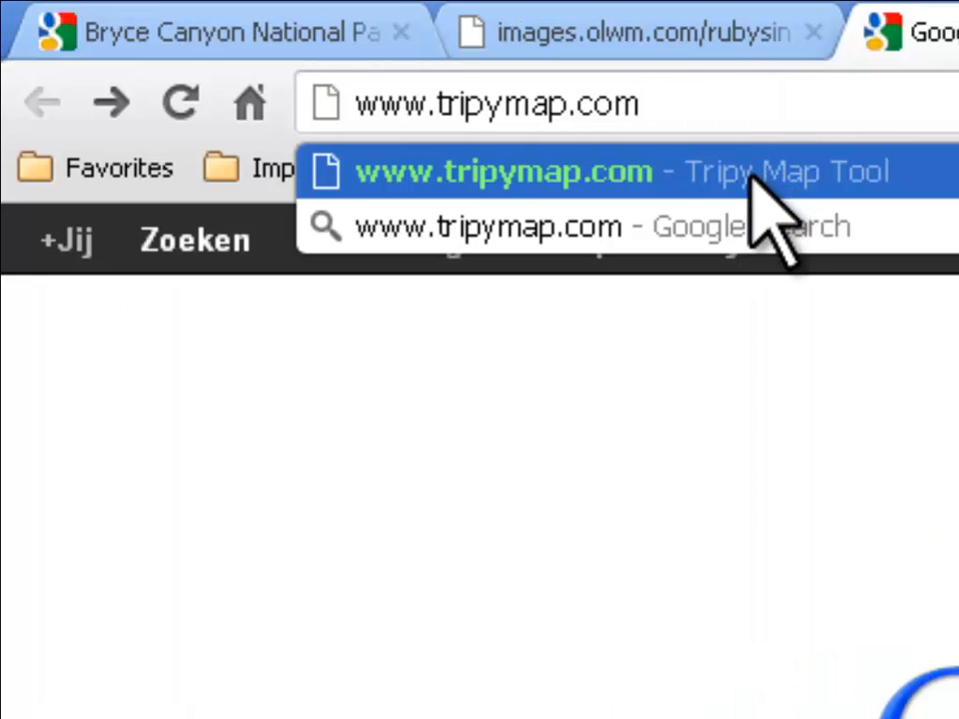
left_click(503, 172)
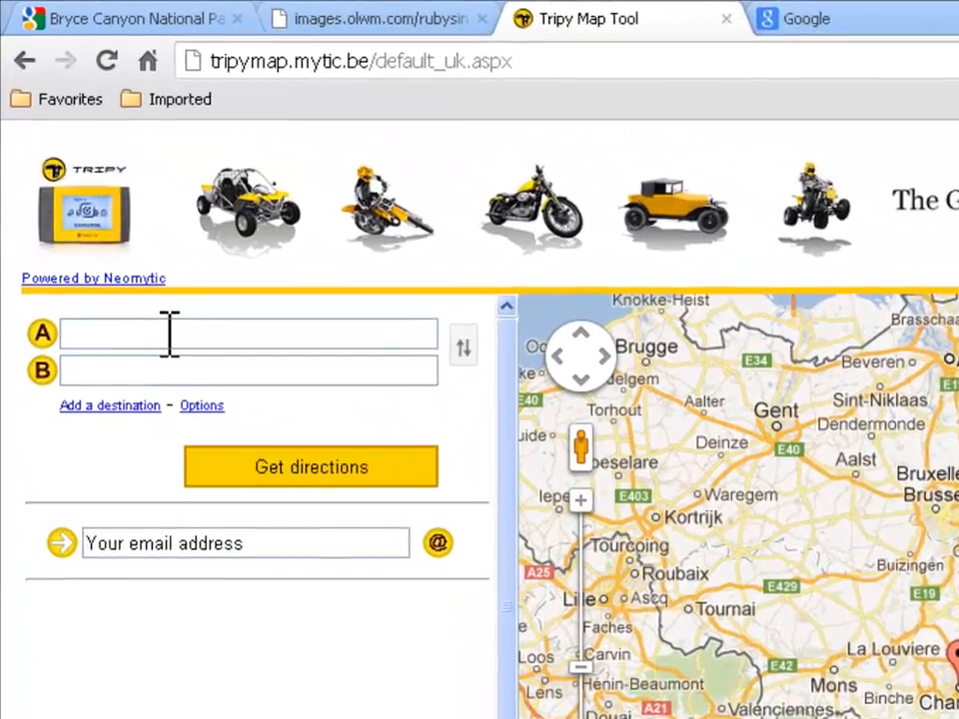
type("Ruby's Inn")
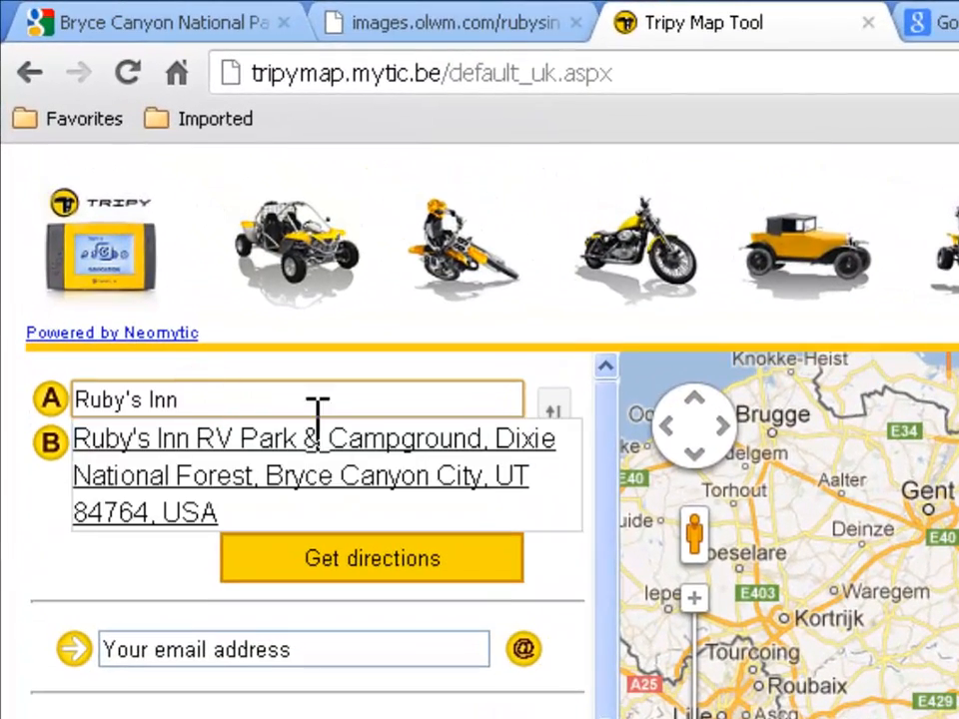
left_click(371, 559)
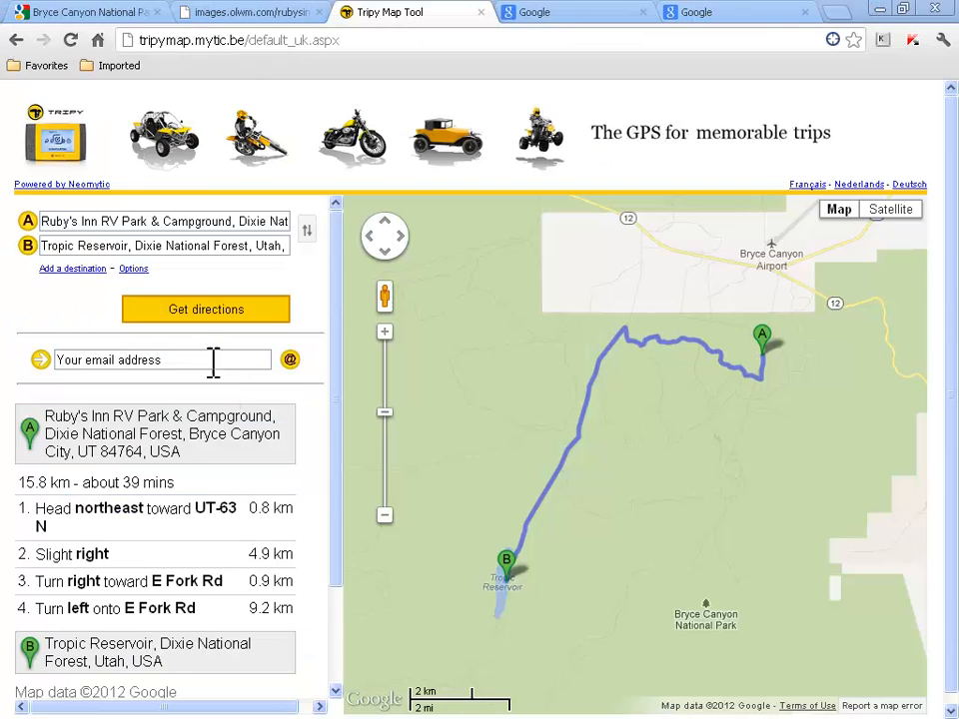
left_click(159, 359)
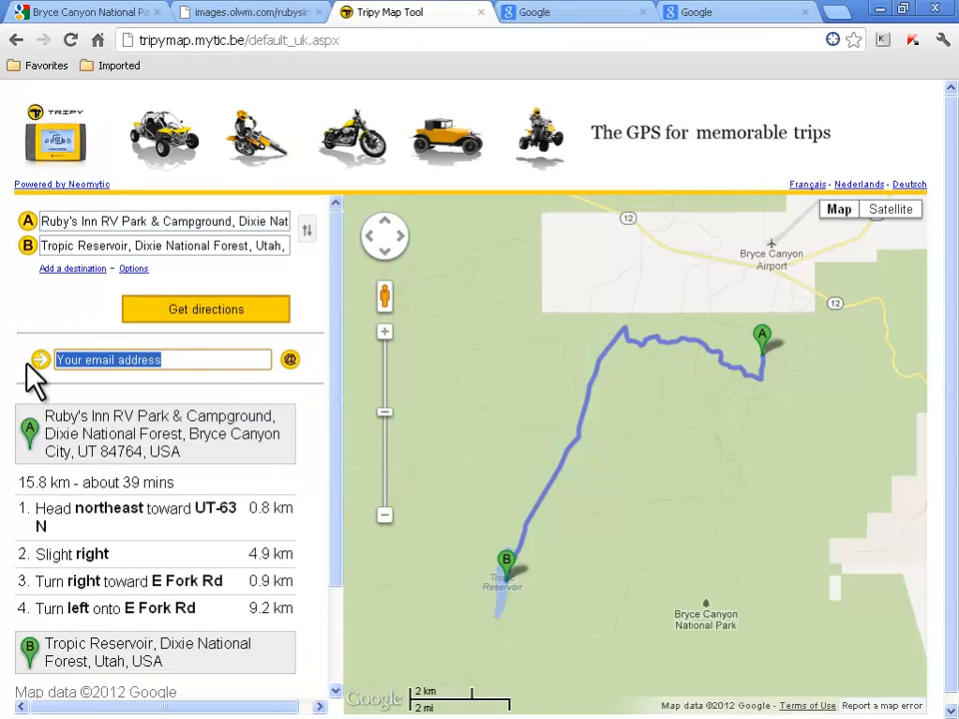
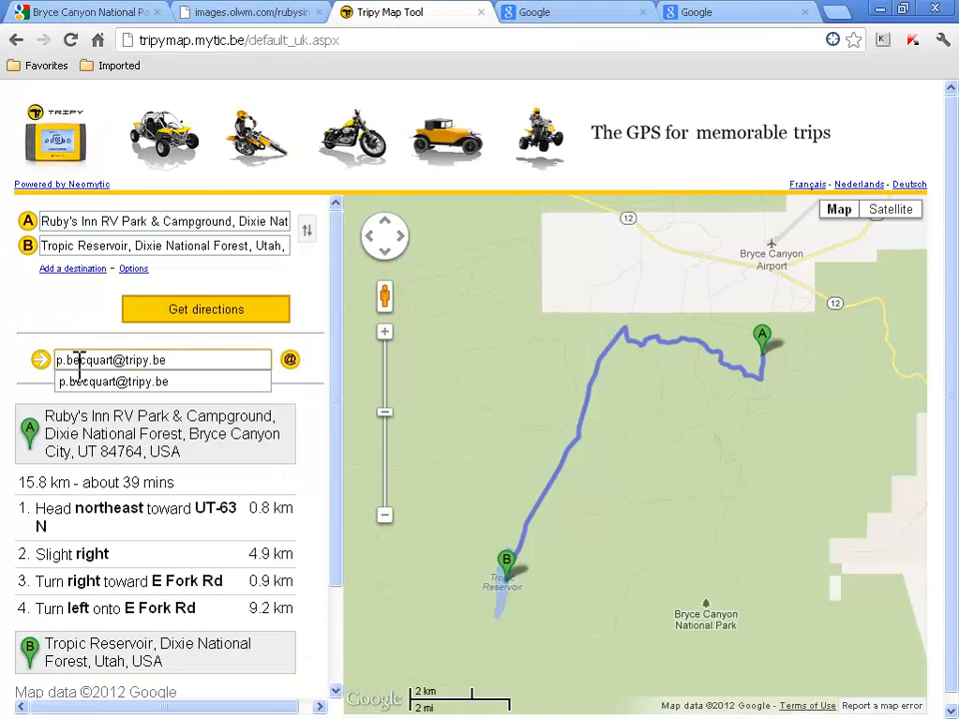
left_click(290, 360)
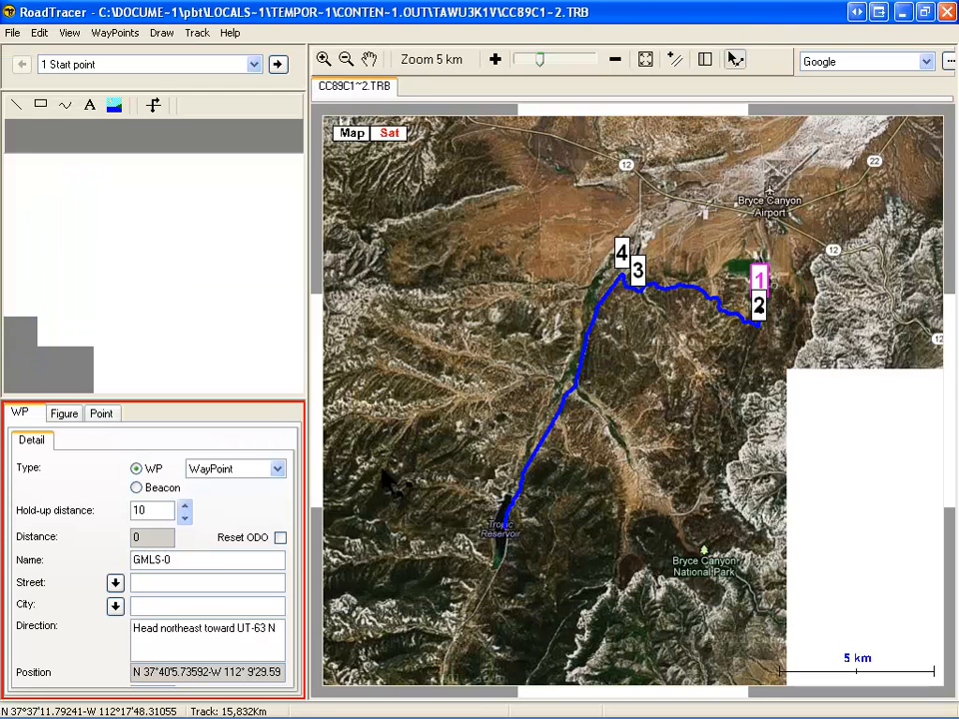
Save the roadbook as Badger-creek via File > Save as
left_click(12, 32)
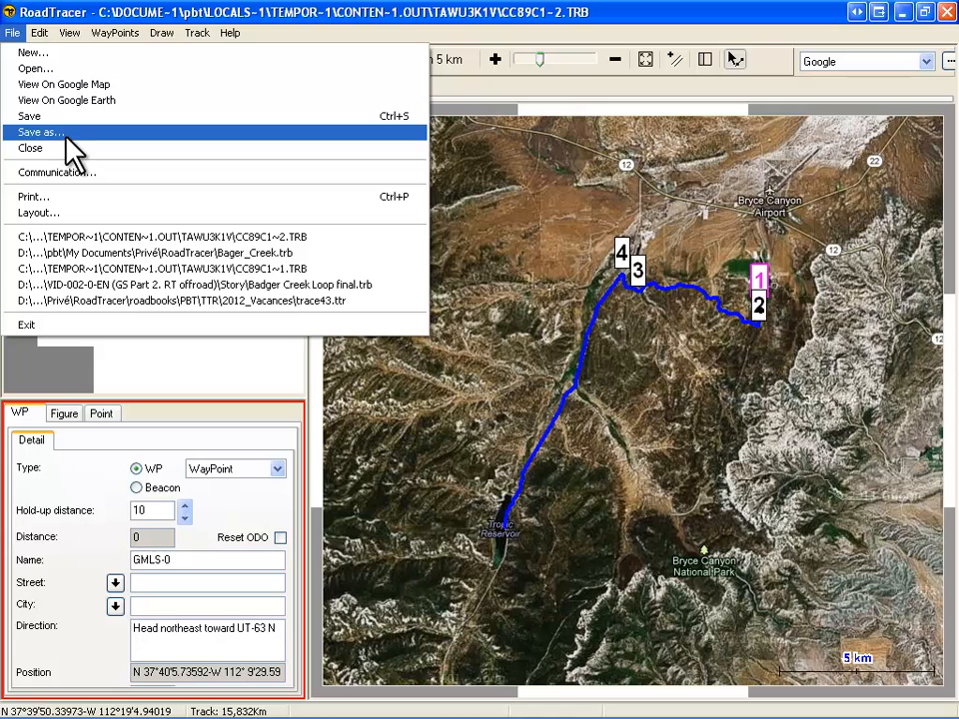
left_click(40, 132)
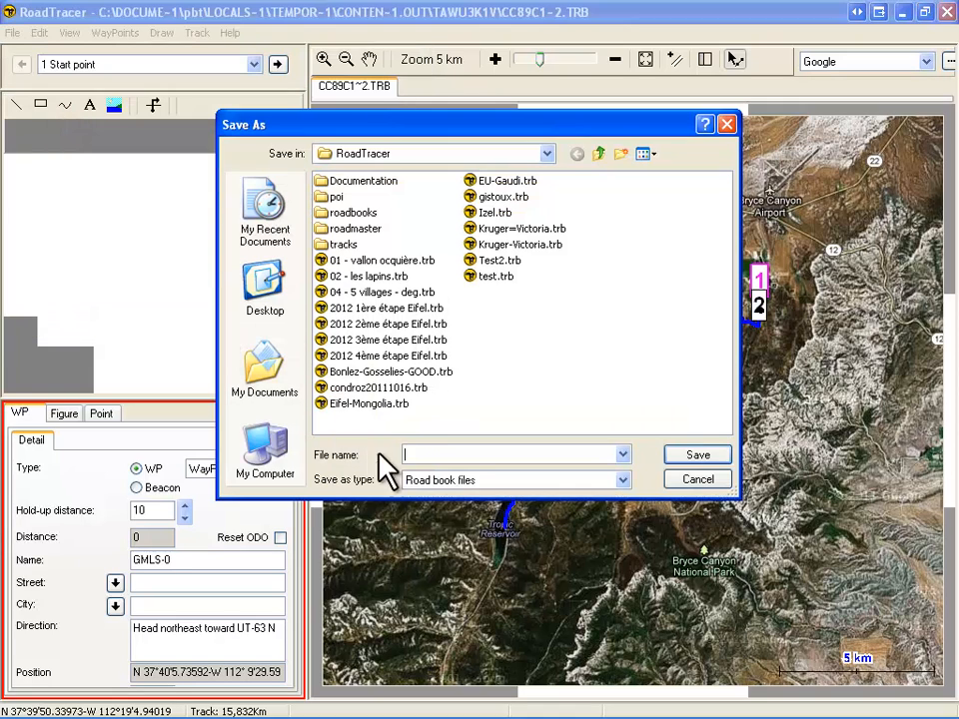
type("Badger-creek")
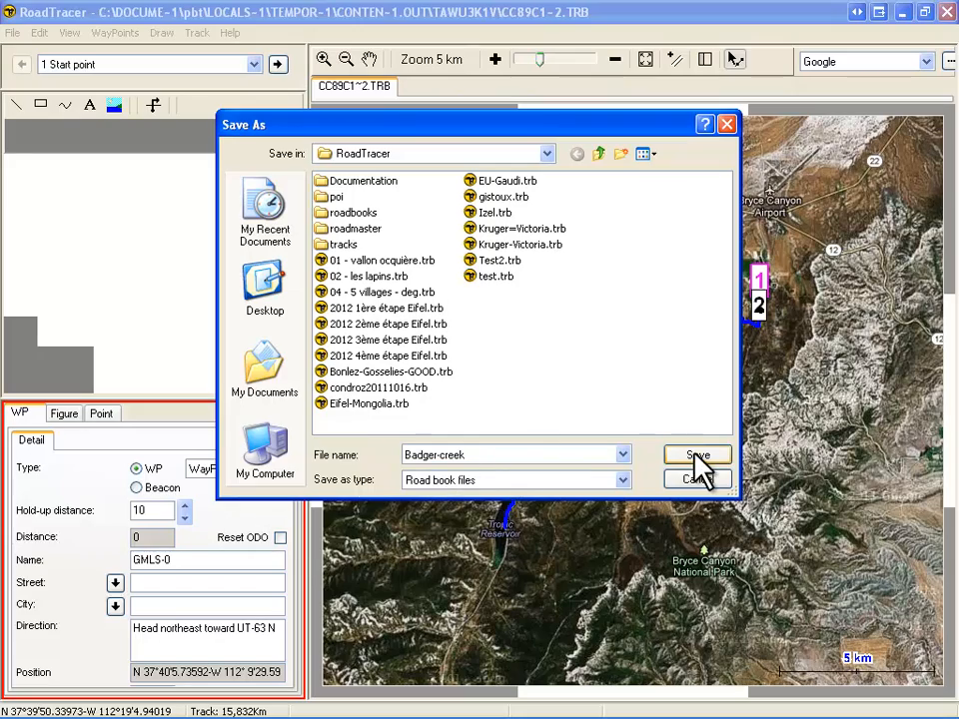
left_click(695, 455)
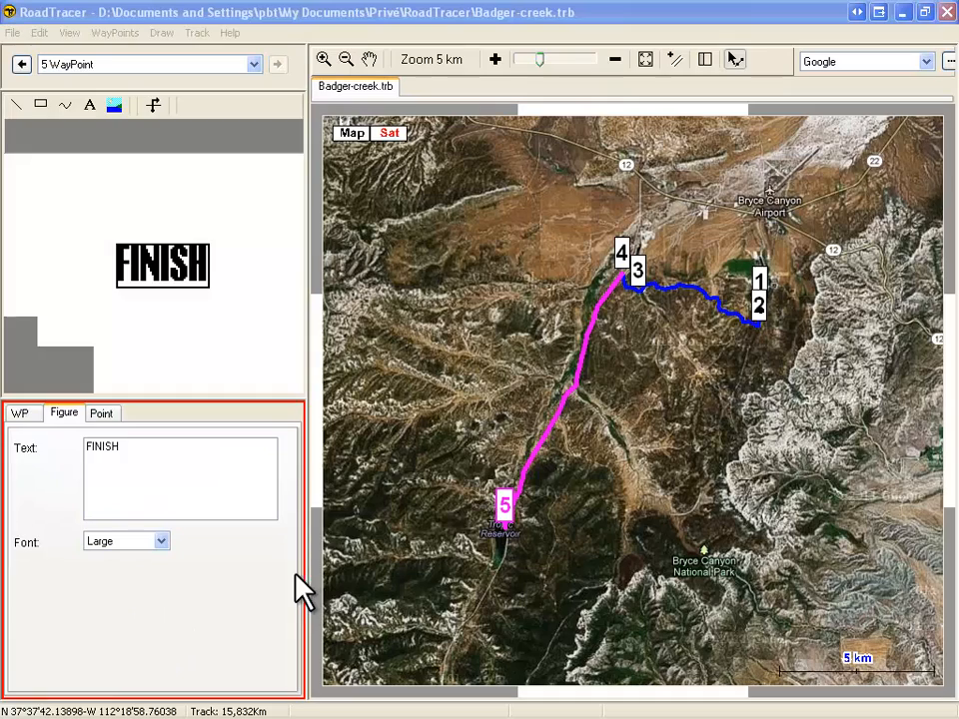
Select the track points along Tropic Reservoir with the point & segment tool and delete them
left_click(22, 411)
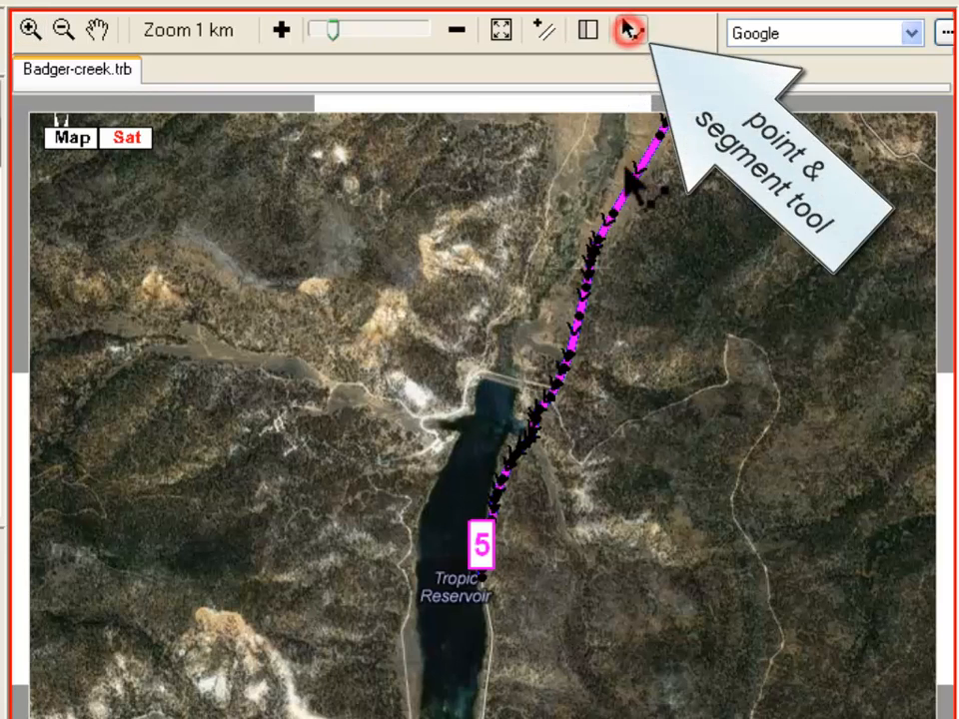
left_click(627, 30)
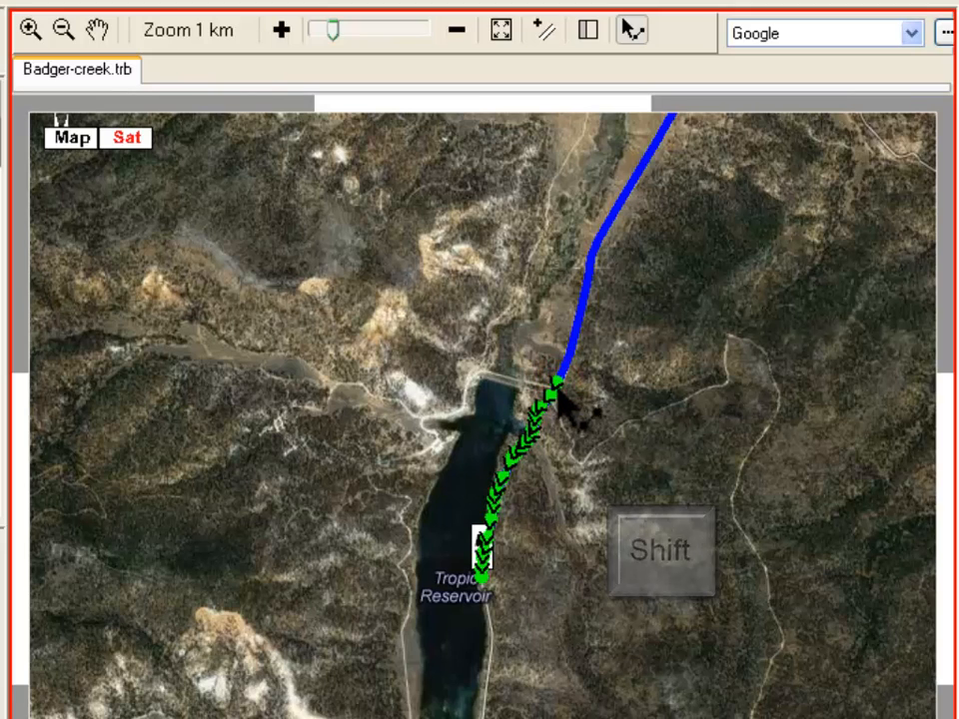
right_click(559, 399)
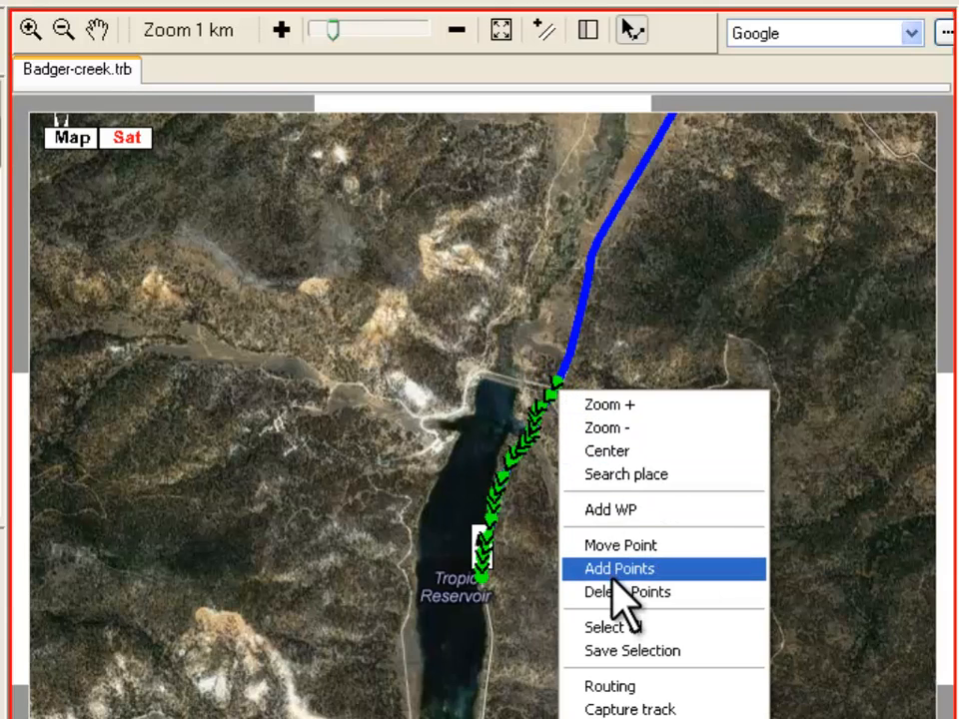
mouse_move(623, 591)
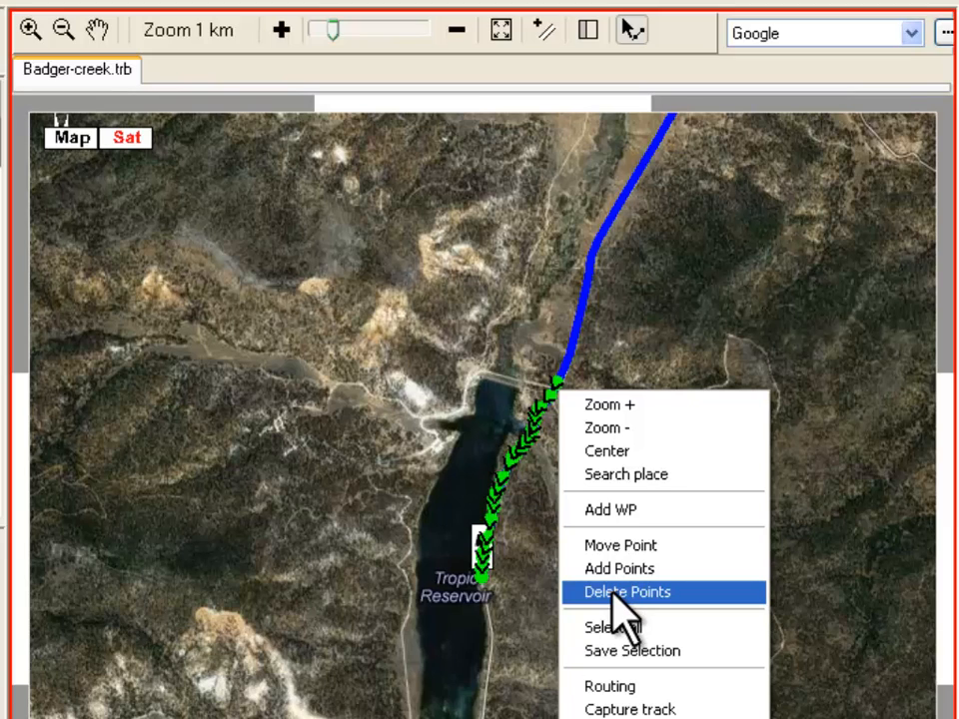
left_click(627, 592)
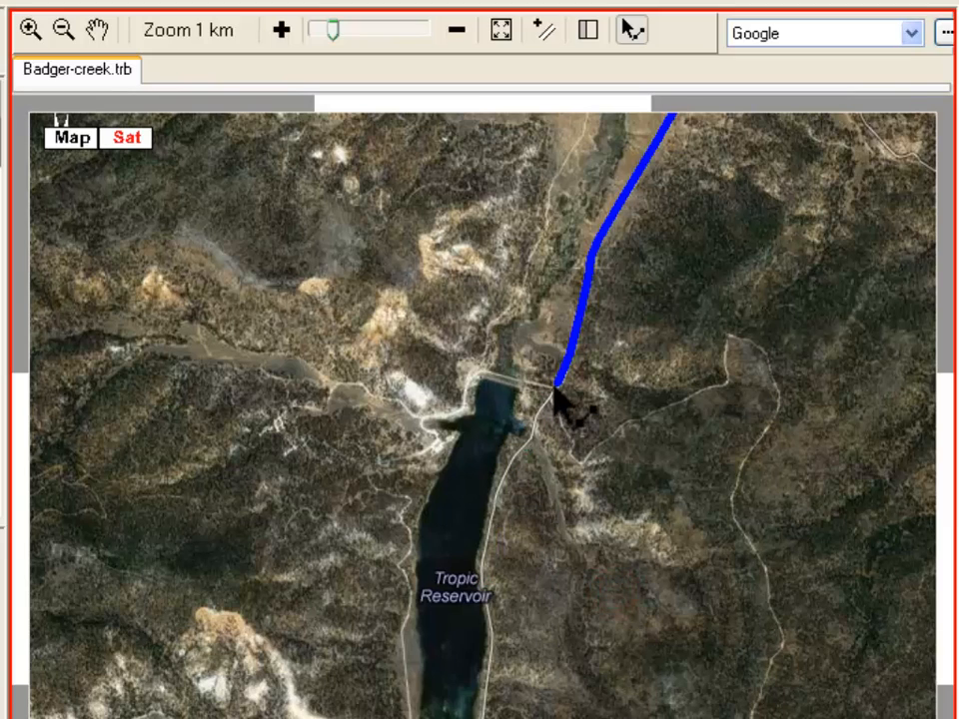
left_click(556, 382)
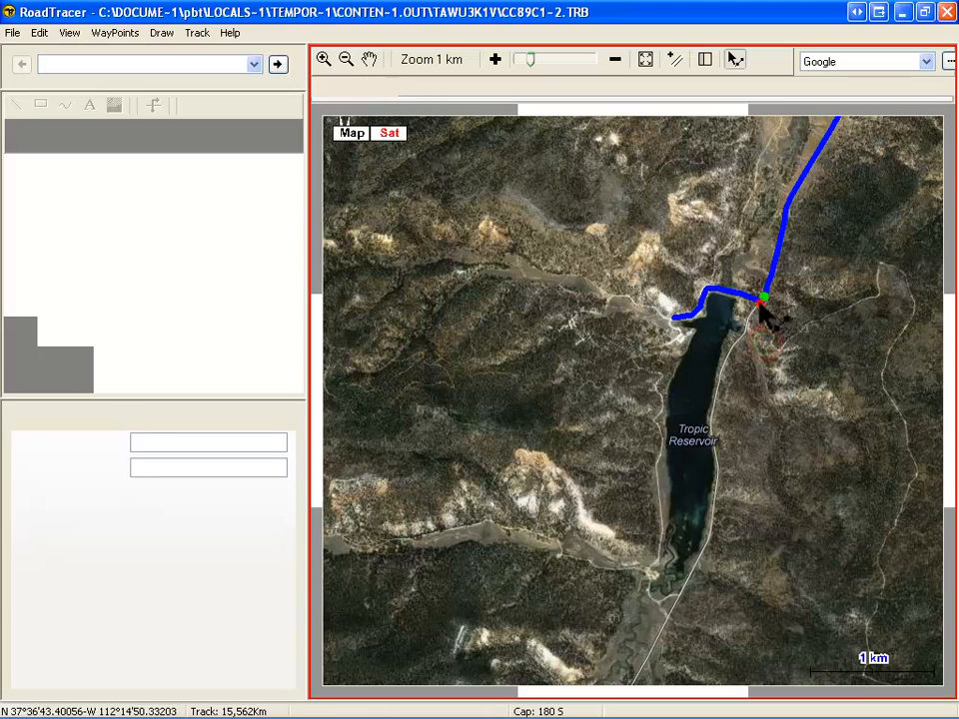
Add waypoint 5 at the dam junction point and give it the crossroads symbol from the WP Library
right_click(763, 295)
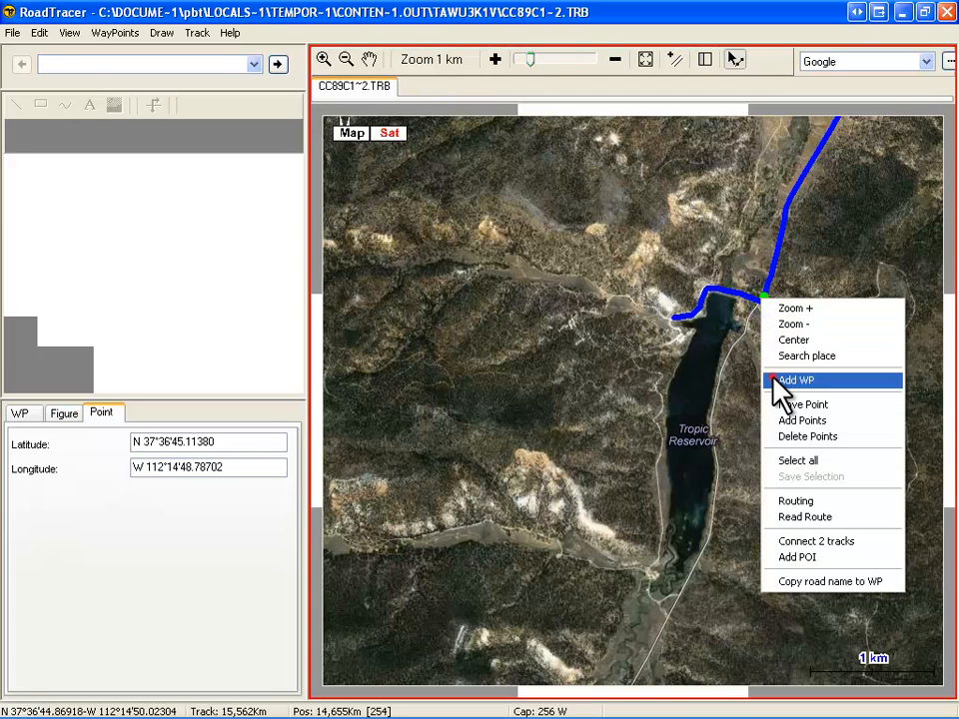
left_click(795, 379)
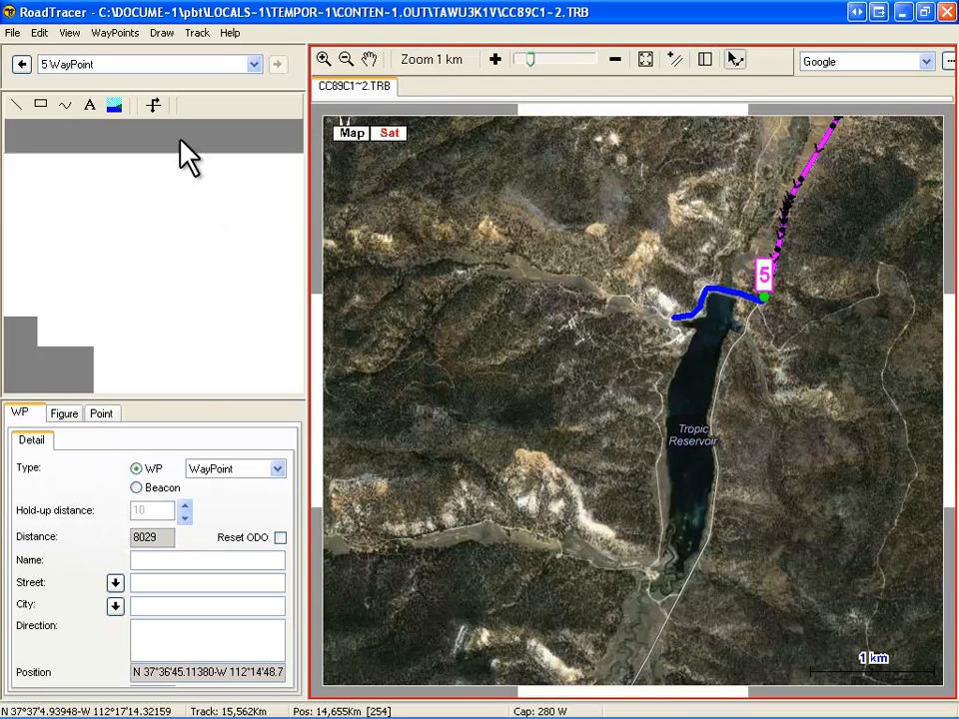
left_click(152, 104)
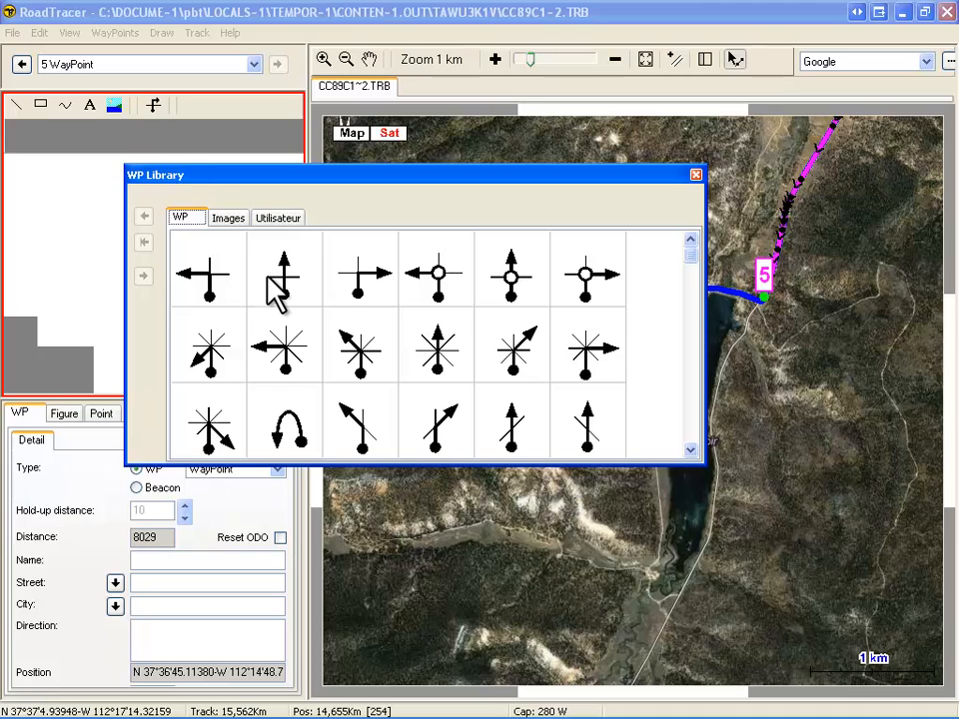
mouse_move(369, 283)
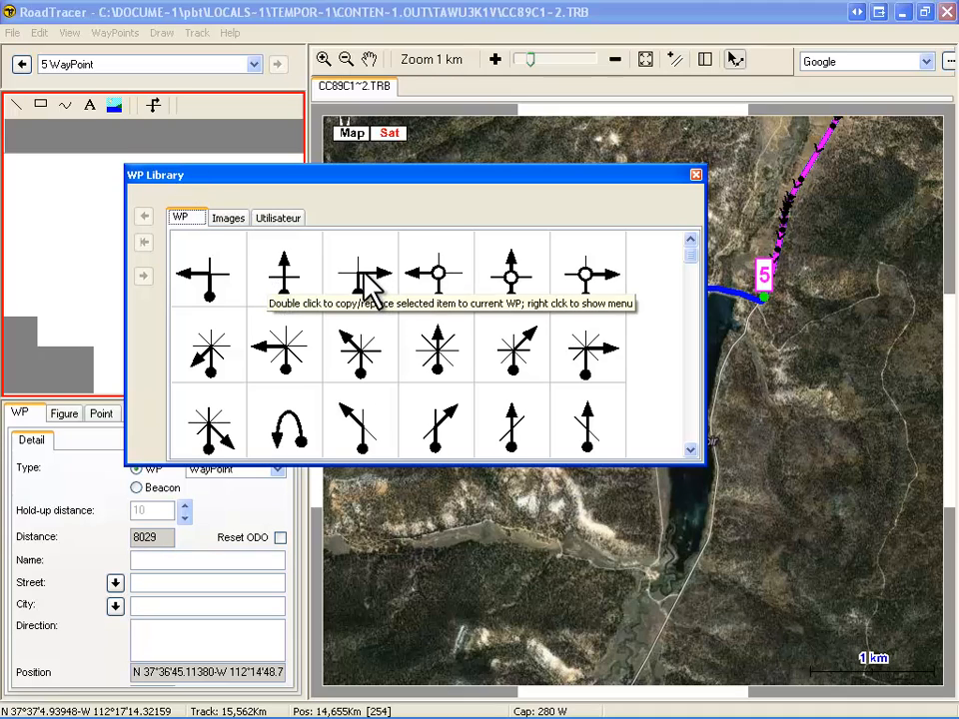
double_click(360, 270)
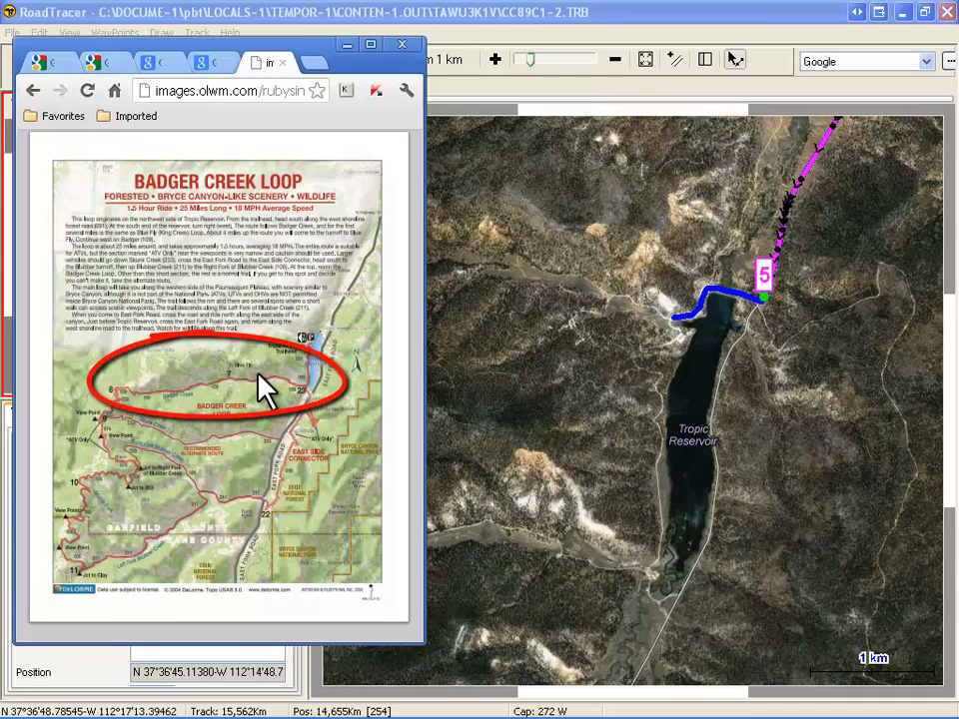
mouse_move(164, 390)
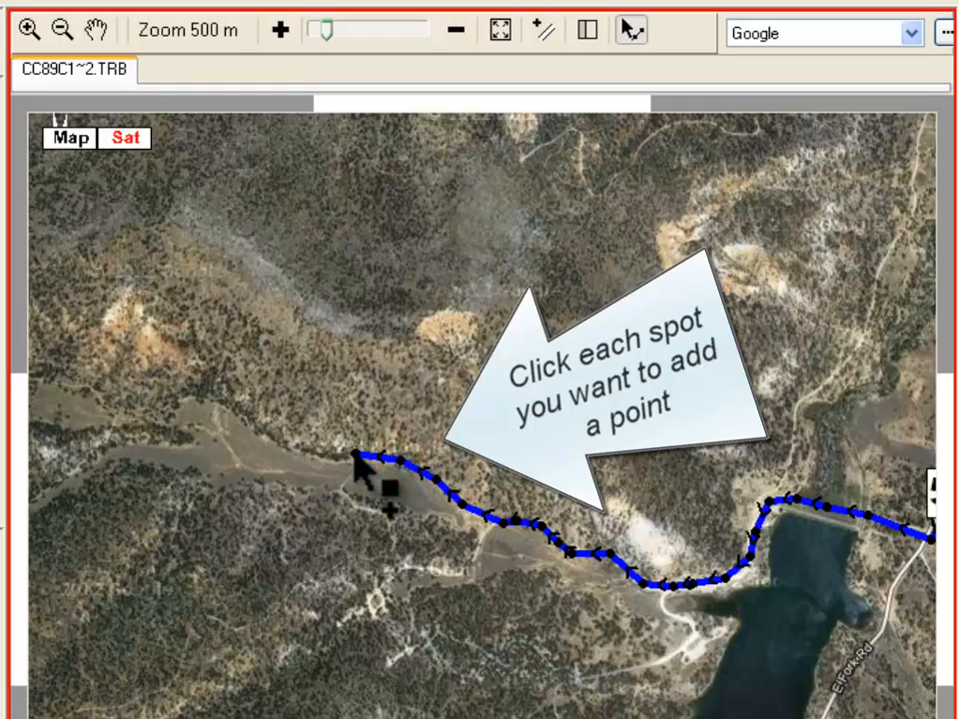
Add a track point west along the reservoir's north shore per the Badger Creek Loop map
left_click(280, 443)
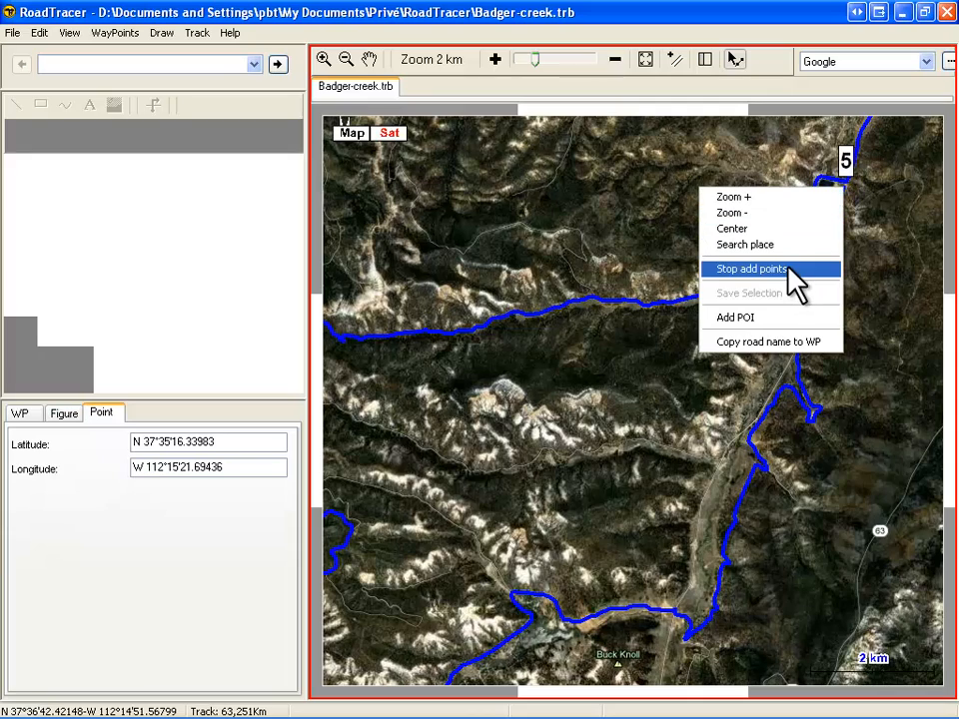
Stop adding track points and add waypoint 6 at the reservoir bay track point
left_click(749, 268)
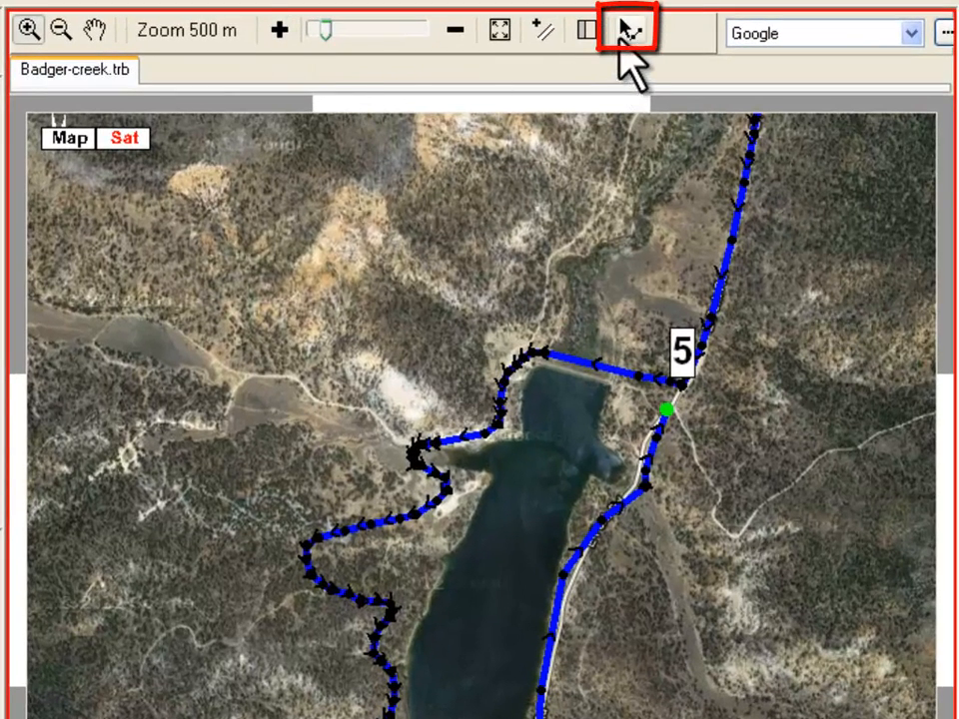
left_click(627, 30)
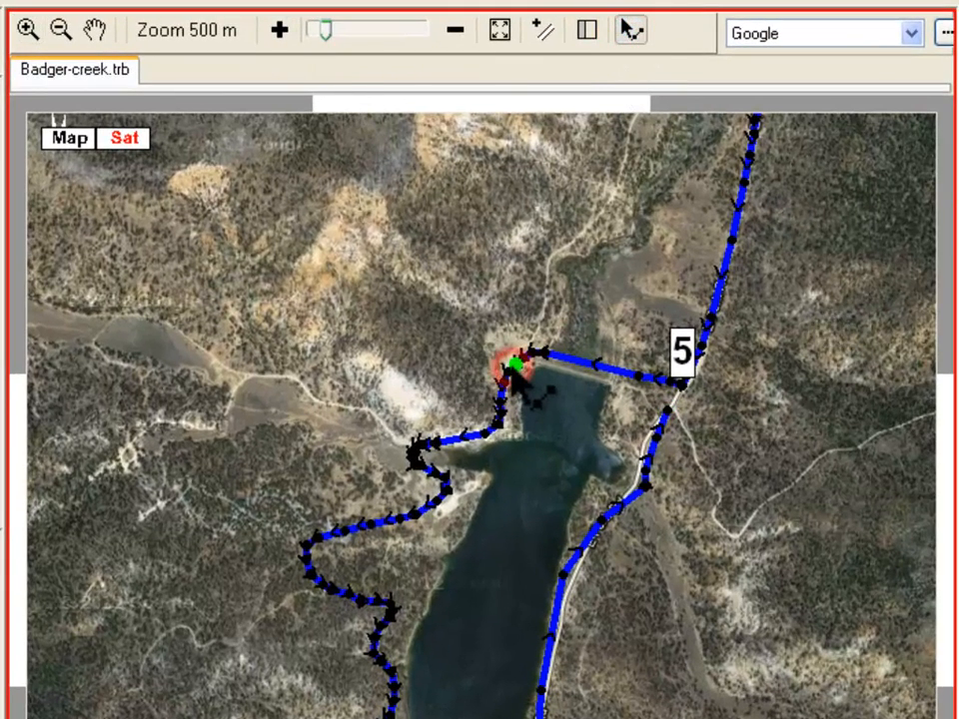
right_click(511, 364)
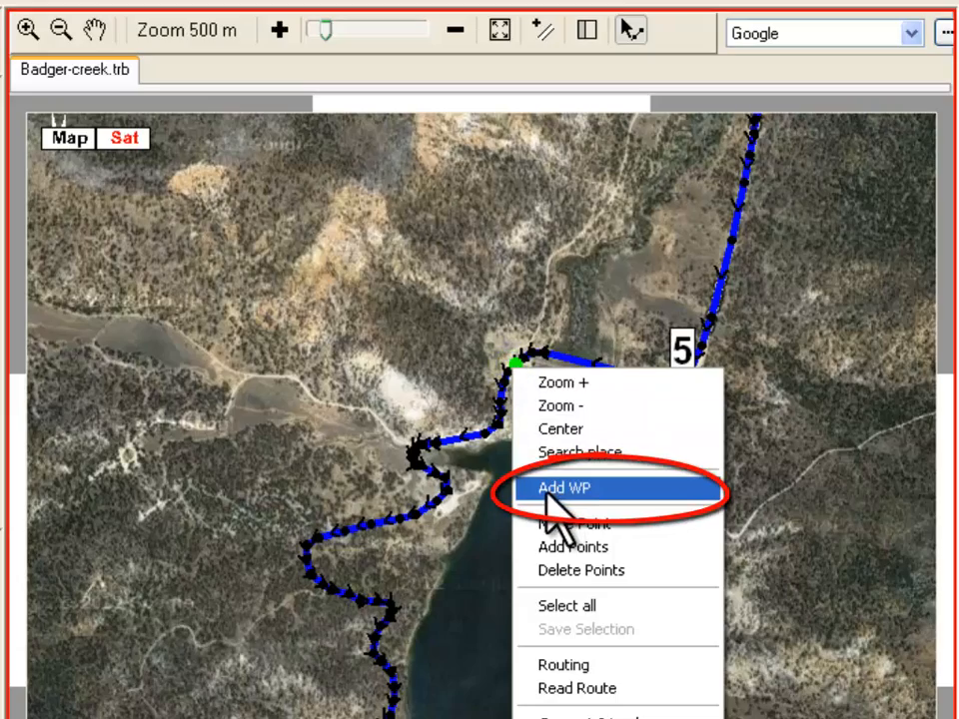
left_click(565, 487)
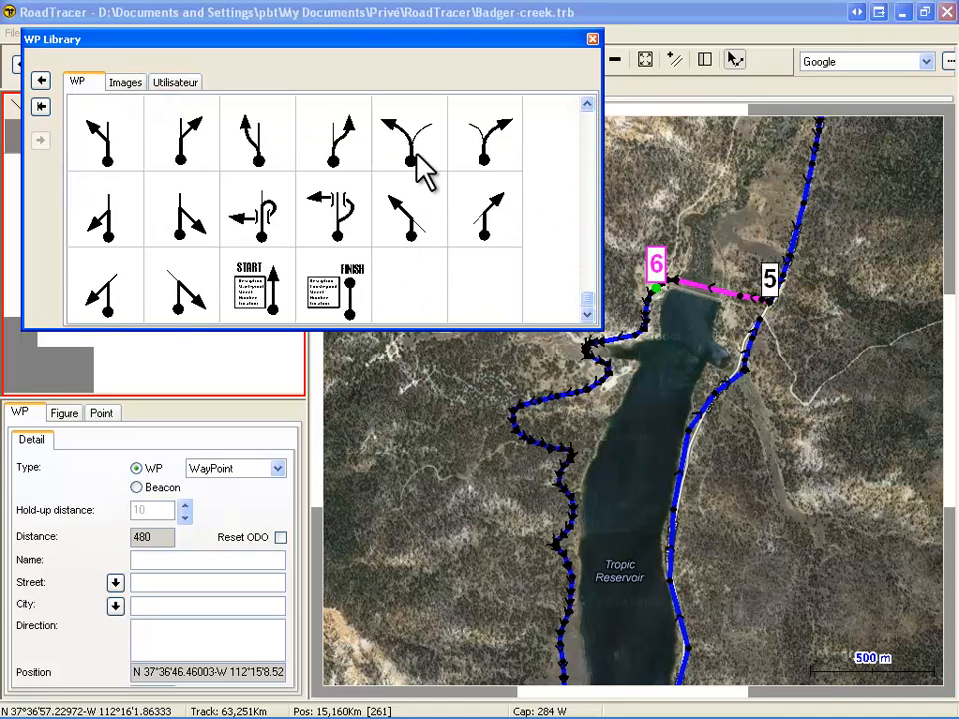
Give waypoint 6 the left-curving fork symbol from the WP Library and finish its drawing
left_click(407, 136)
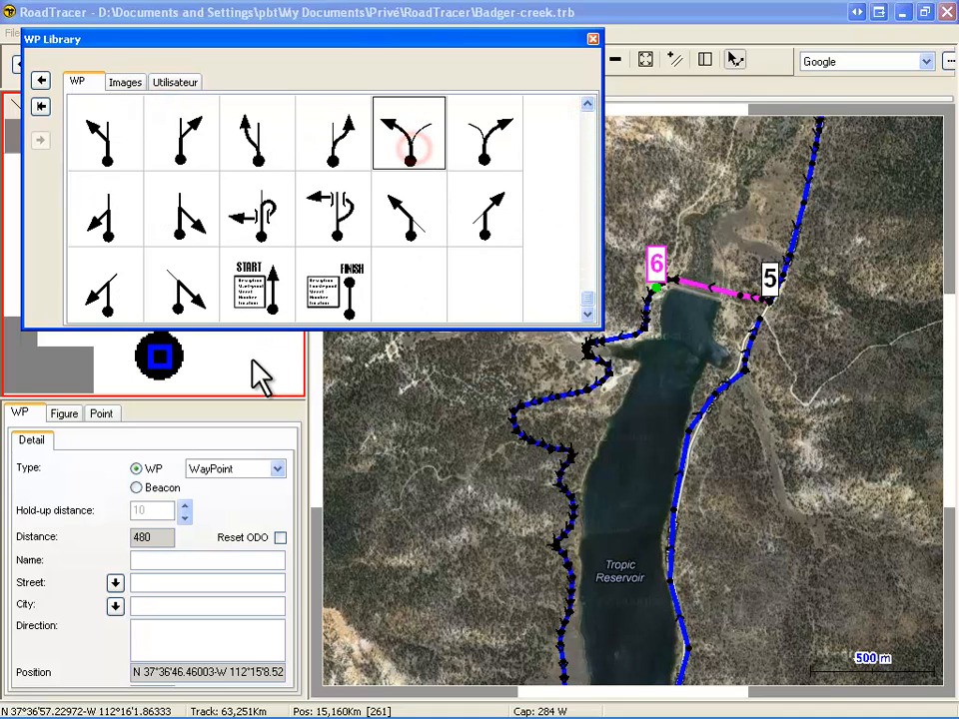
left_click(591, 40)
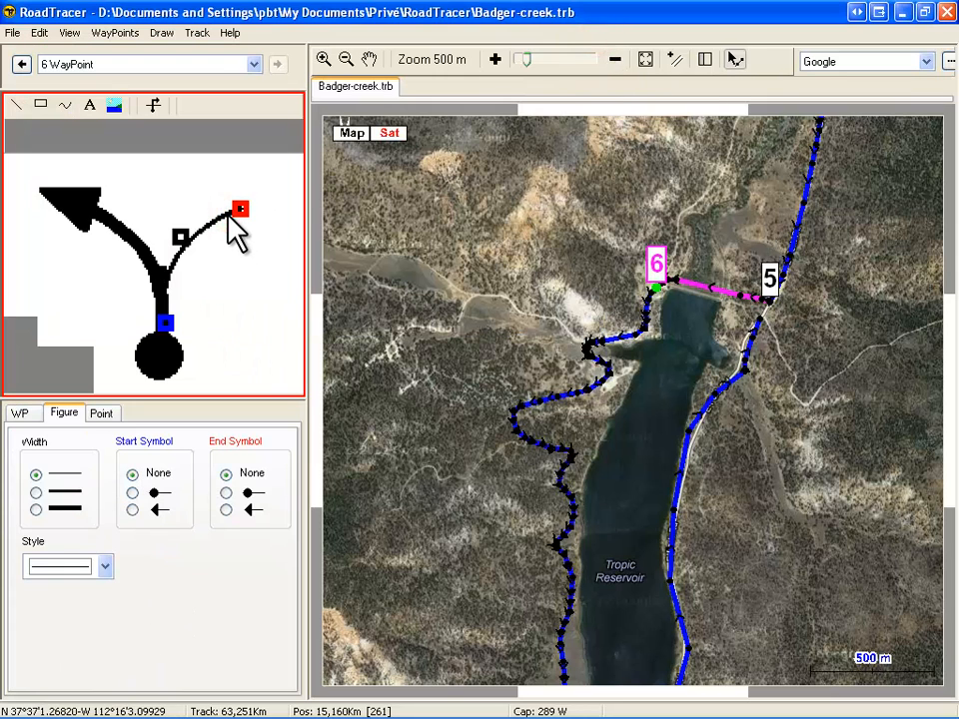
mouse_move(231, 258)
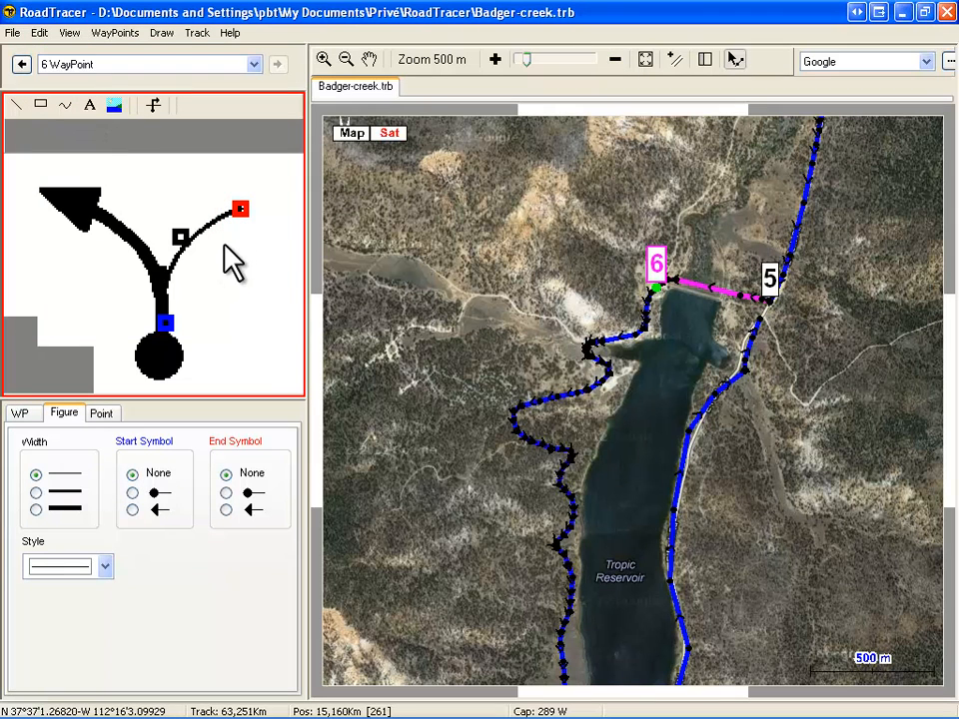
left_click(20, 411)
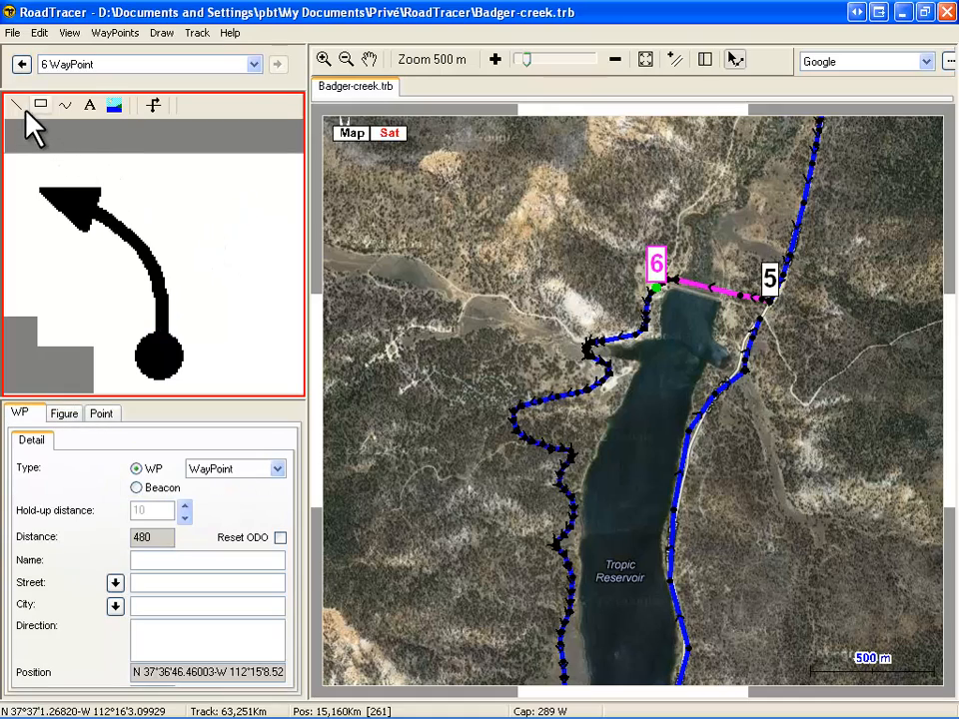
left_click(63, 412)
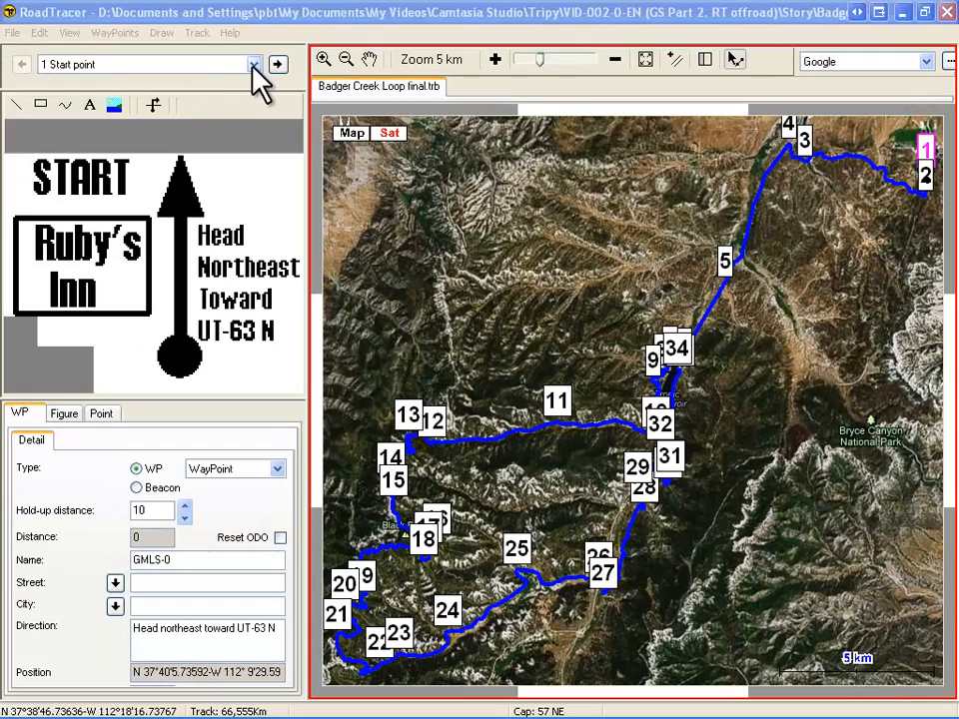
Step through the roadbook's waypoints up to the last one, 34, with the FINISH symbol
left_click(278, 64)
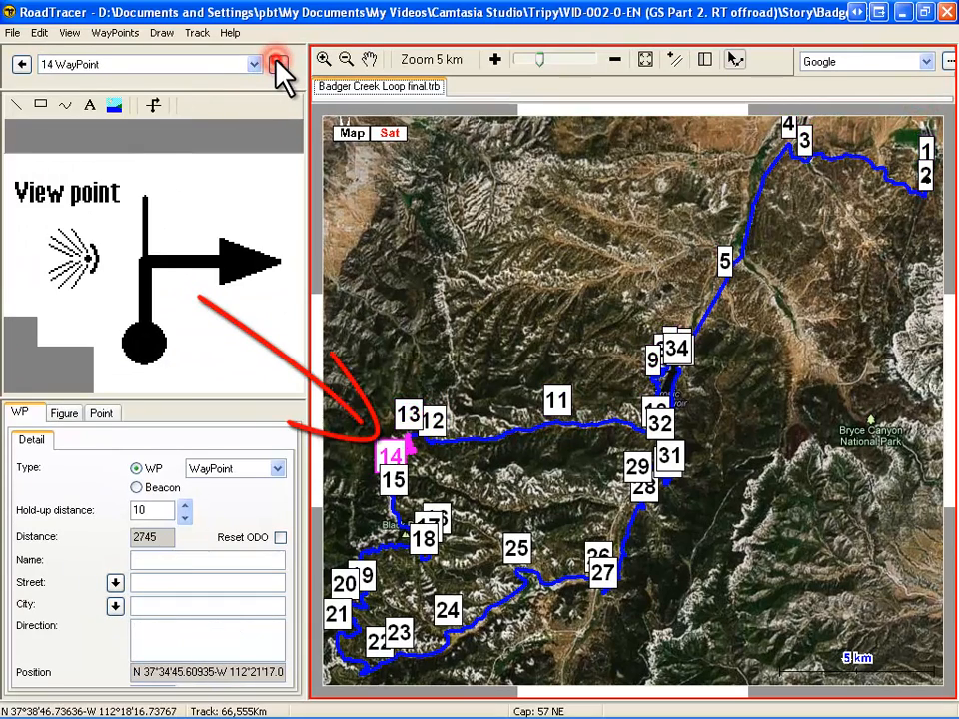
left_click(278, 64)
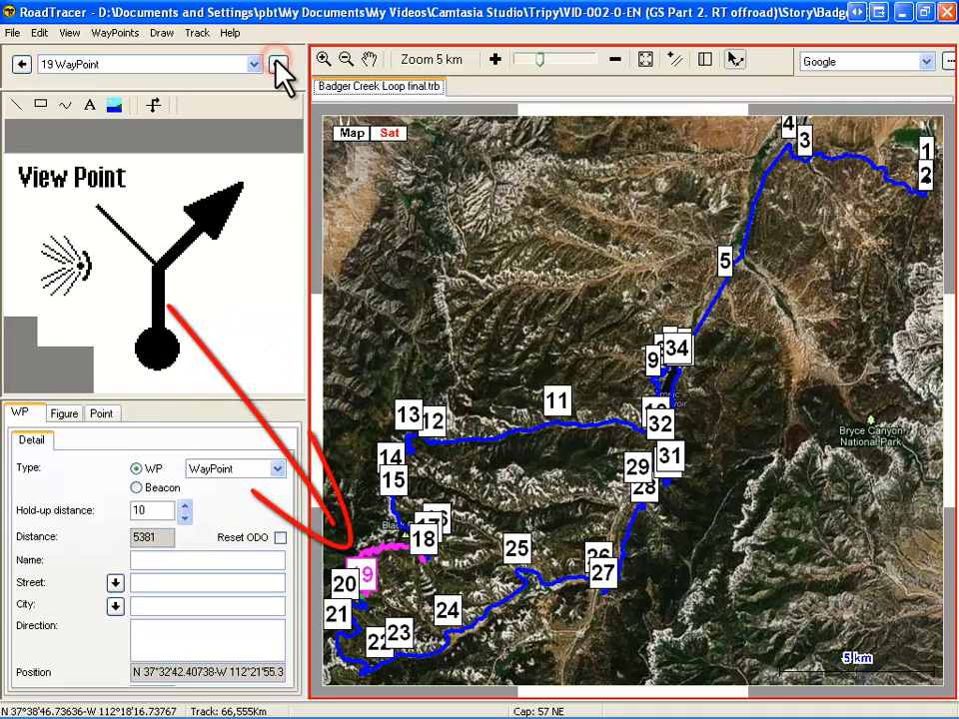
left_click(275, 60)
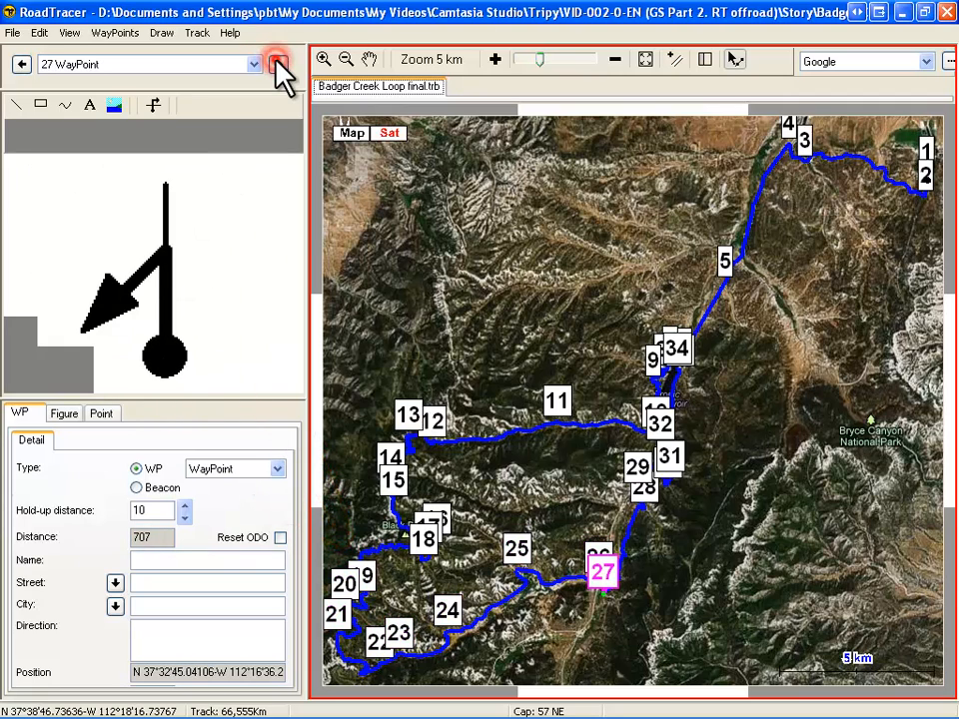
left_click(276, 64)
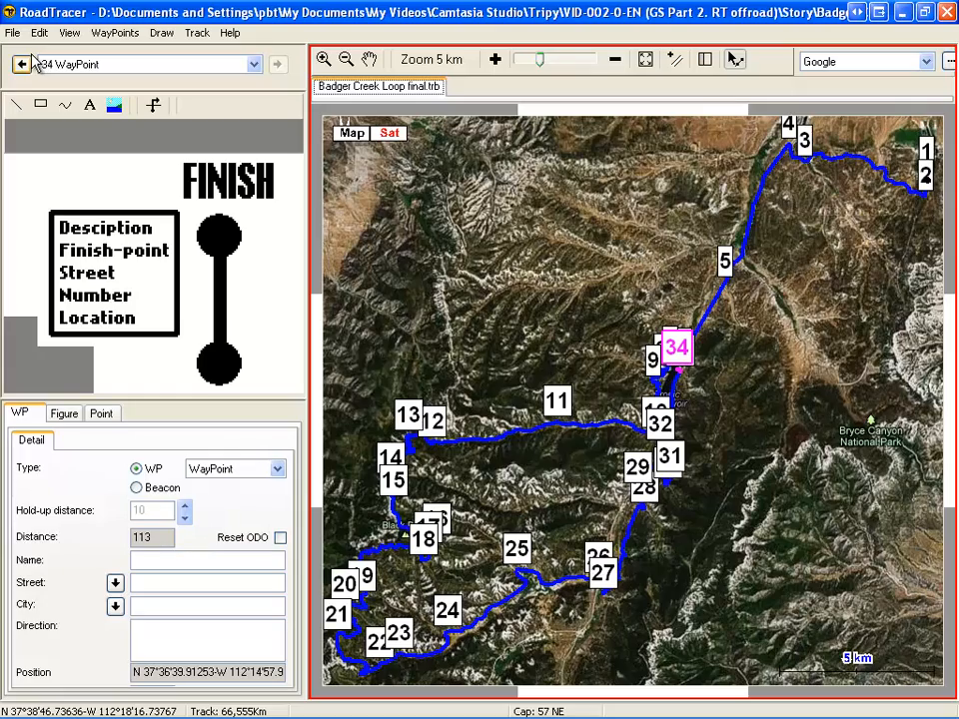
left_click(12, 32)
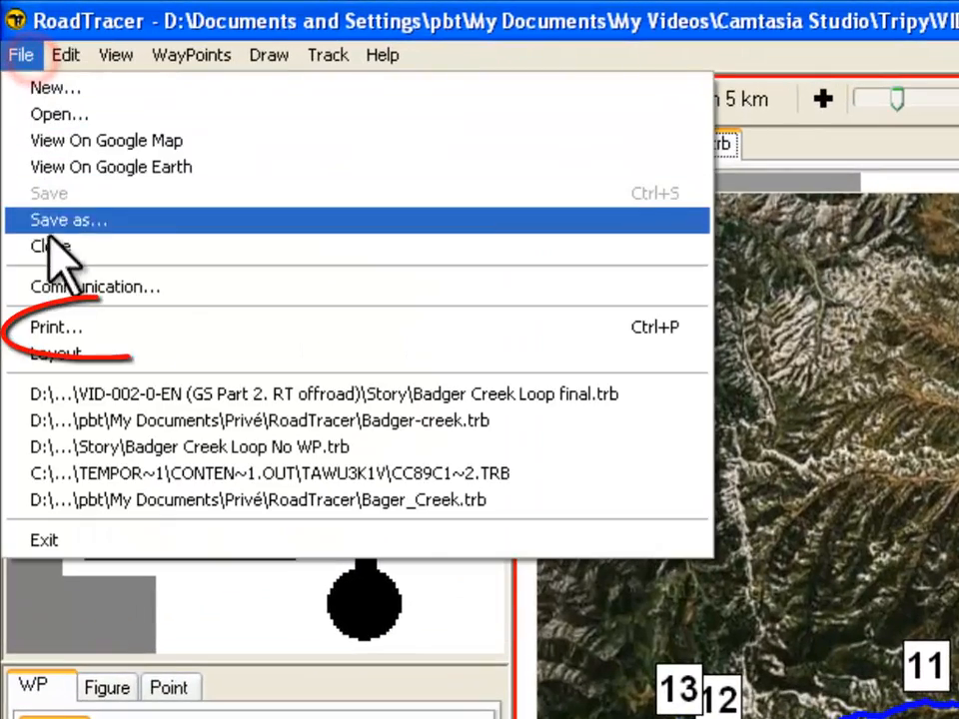
Close the Badger Creek Loop roadbook from the File menu
left_click(56, 327)
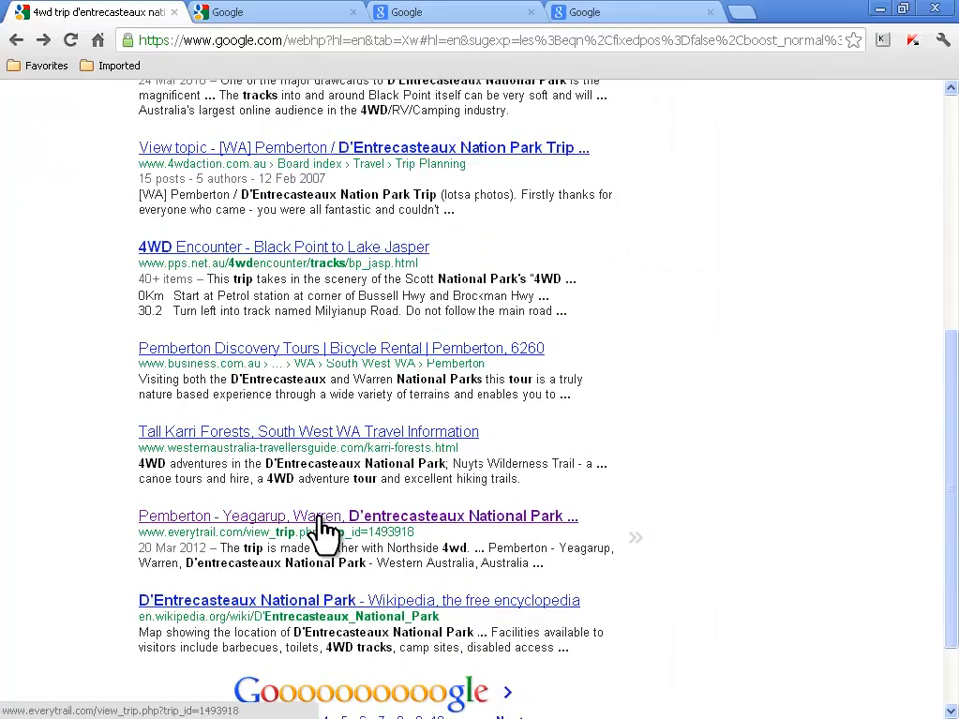
Open the Pemberton - Yeagarup EveryTrail trip and view several of its trail photos
left_click(357, 515)
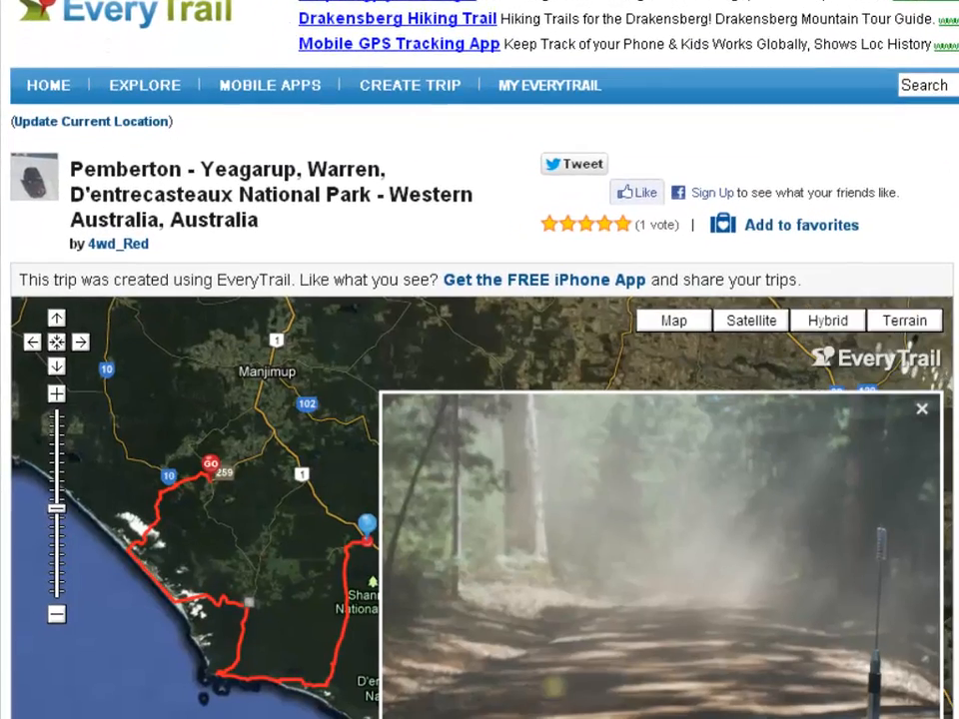
scroll("down", 3)
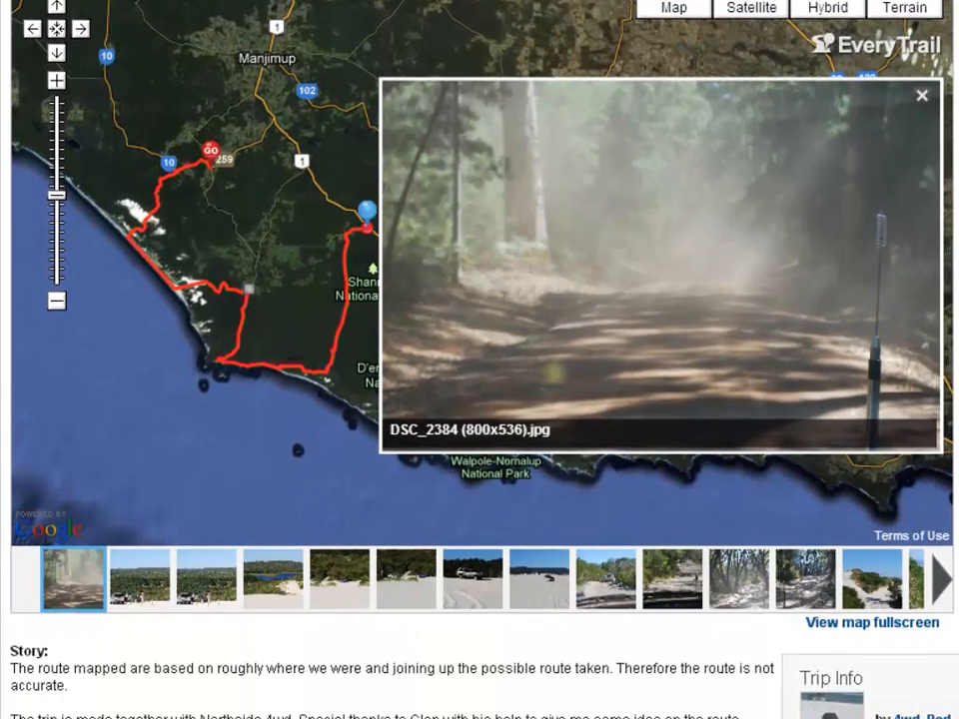
left_click(339, 579)
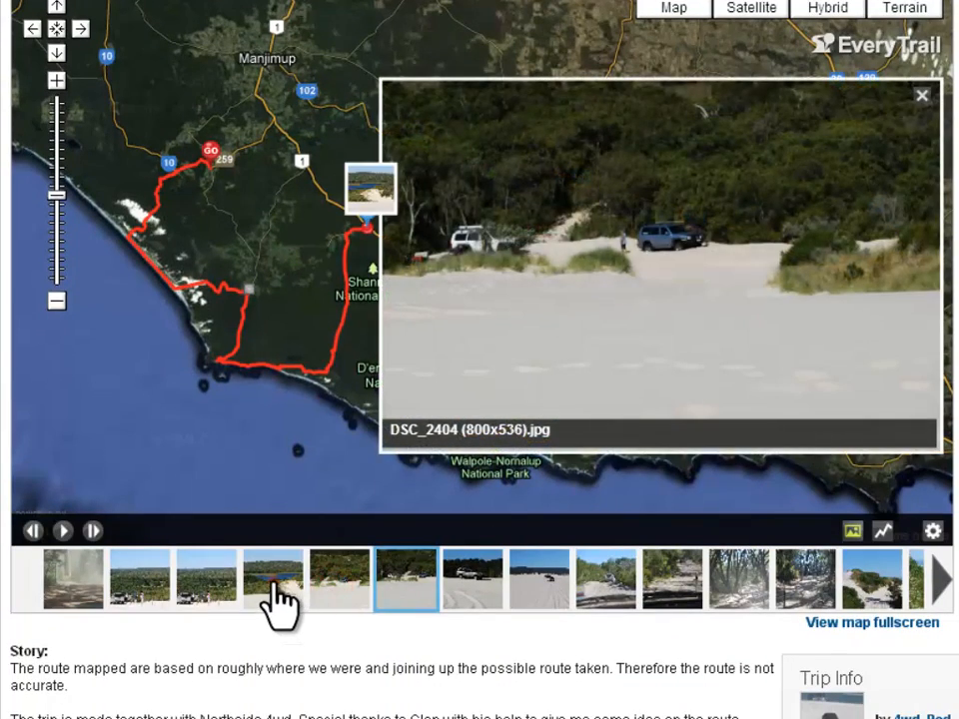
left_click(272, 579)
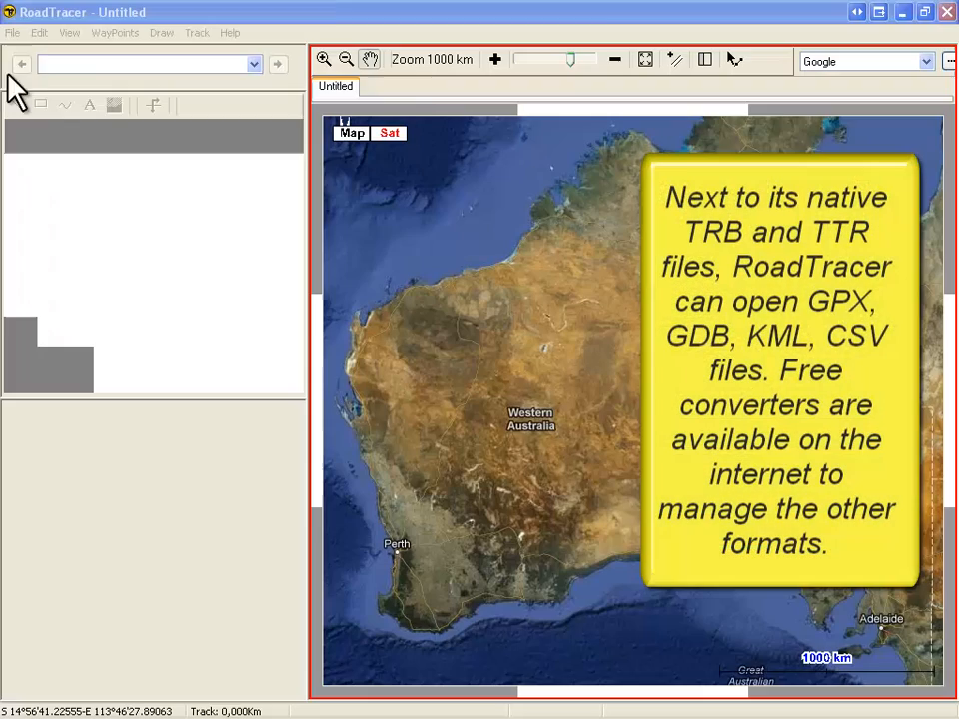
Open the downloaded 1493918.gpx track file in RoadTracer
left_click(12, 32)
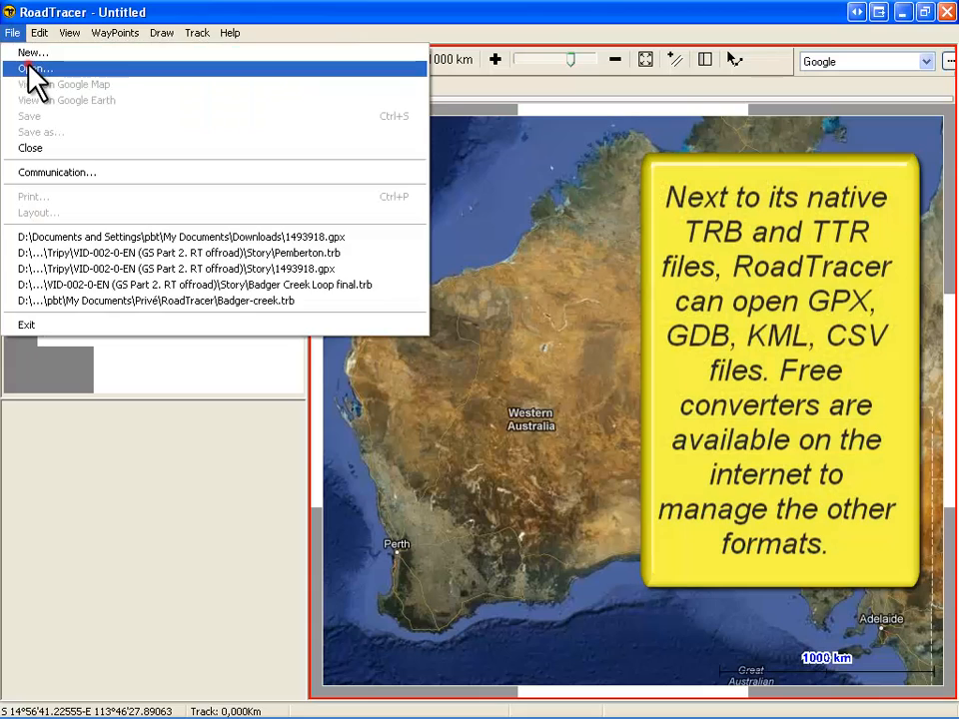
left_click(35, 68)
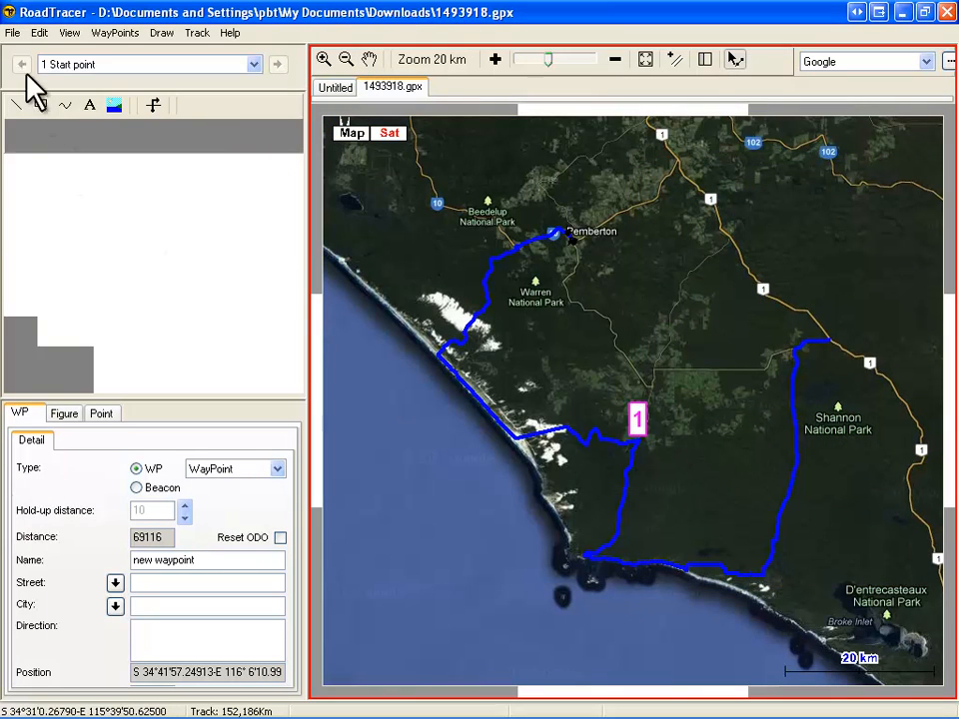
Save the track as a new roadbook named Pemberton
left_click(12, 32)
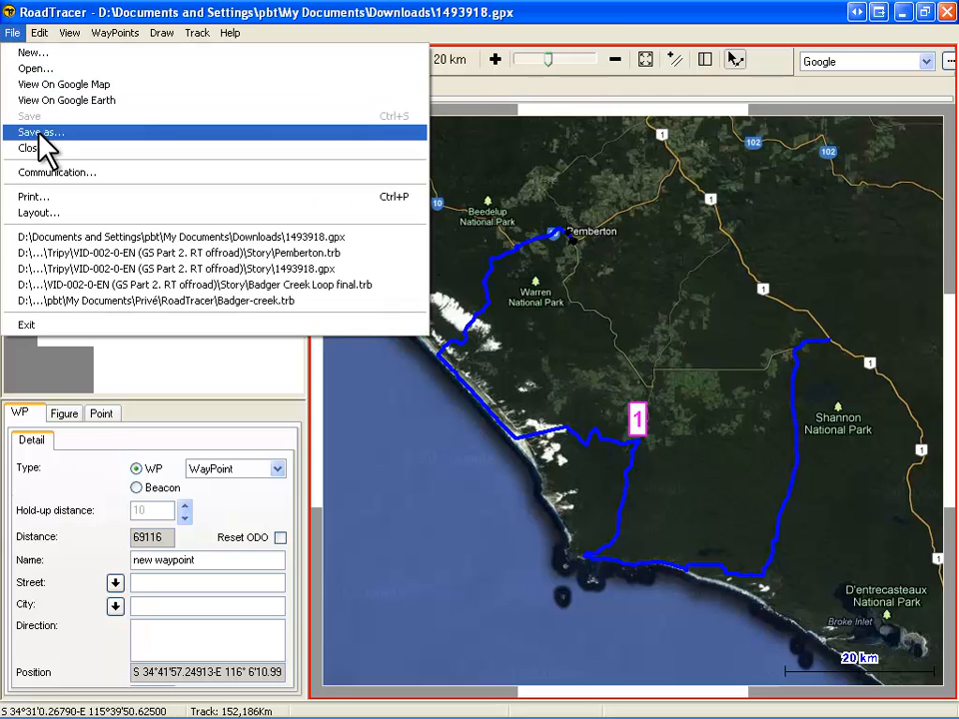
left_click(40, 132)
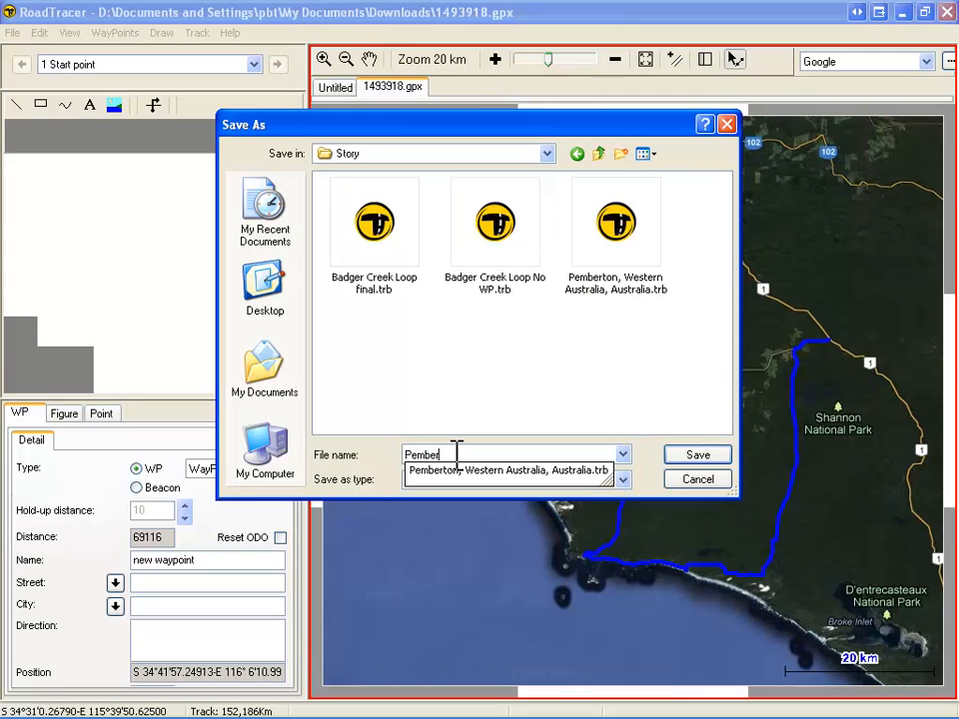
type("ton")
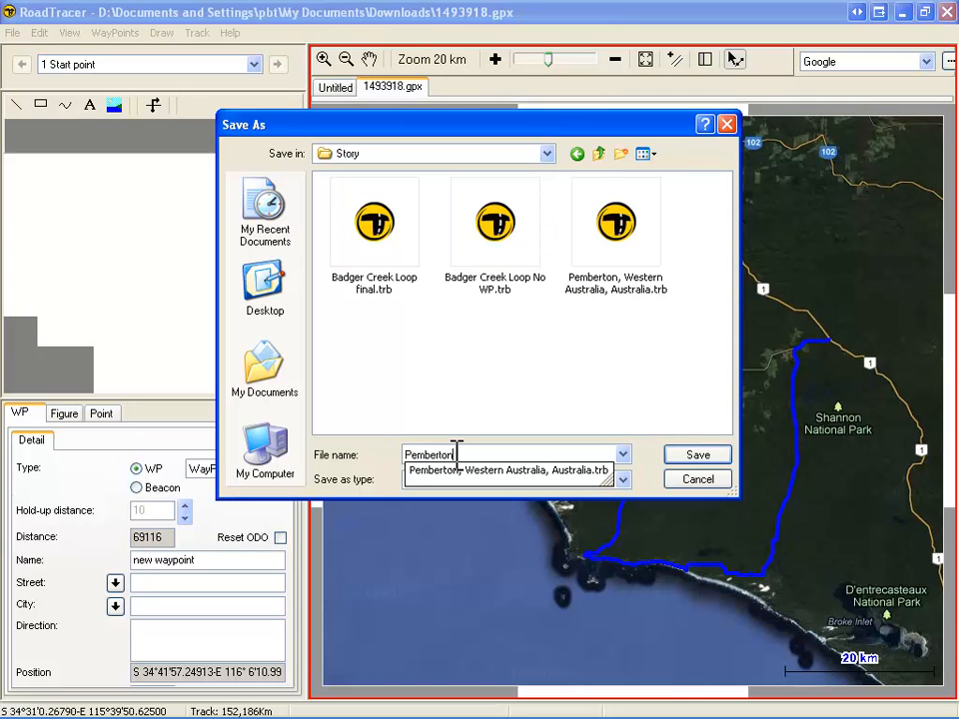
left_click(697, 455)
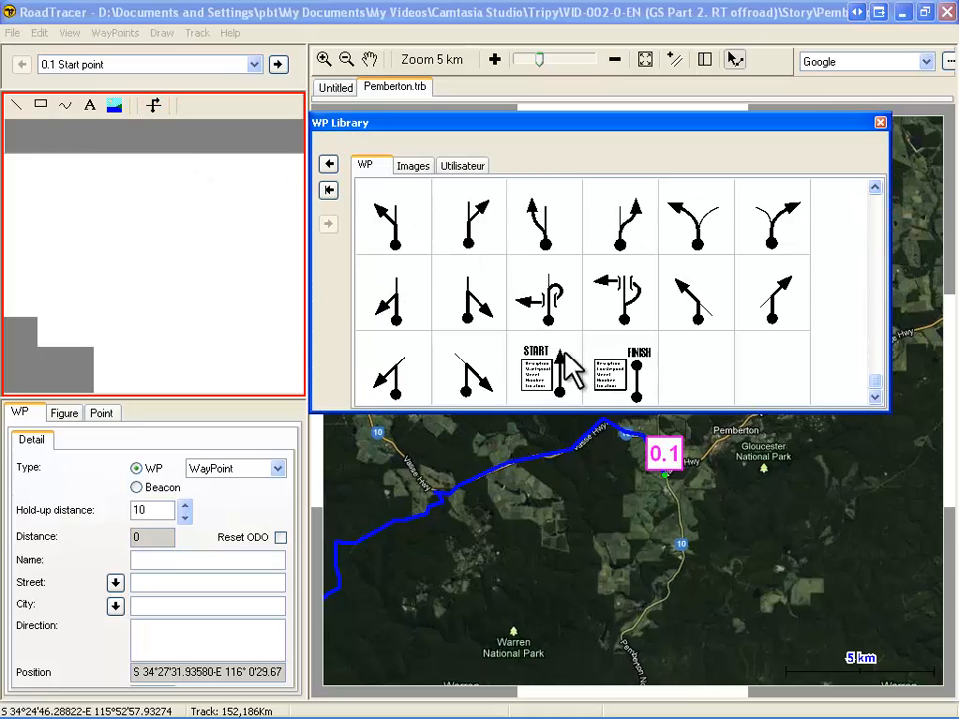
Give waypoint 0.1 the START symbol and add left-turn waypoint 0.2 on the track west of town
left_click(544, 369)
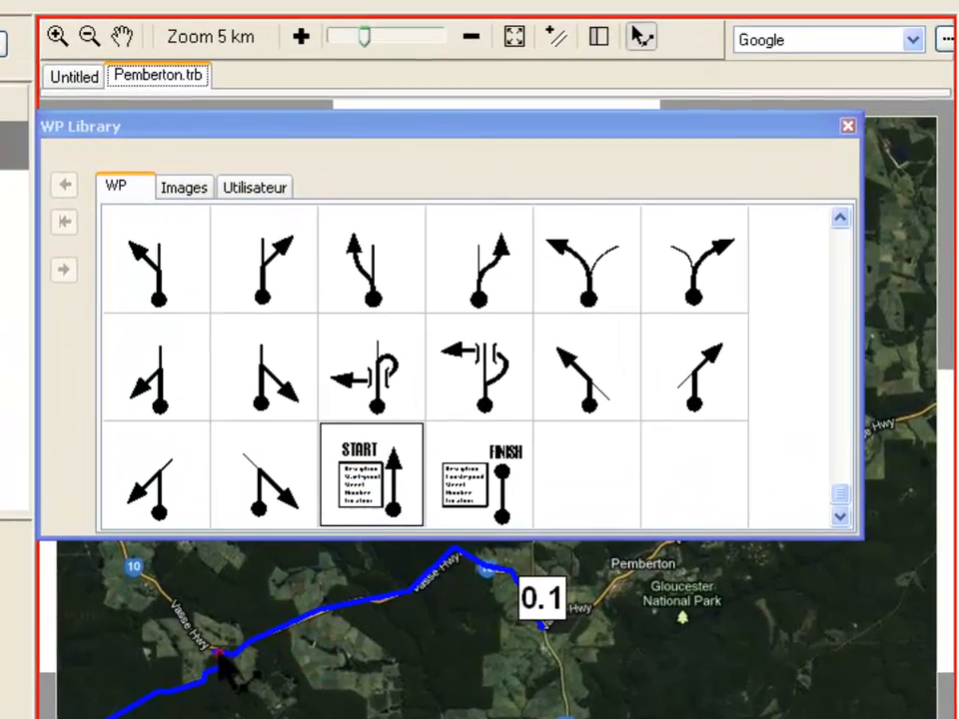
right_click(229, 660)
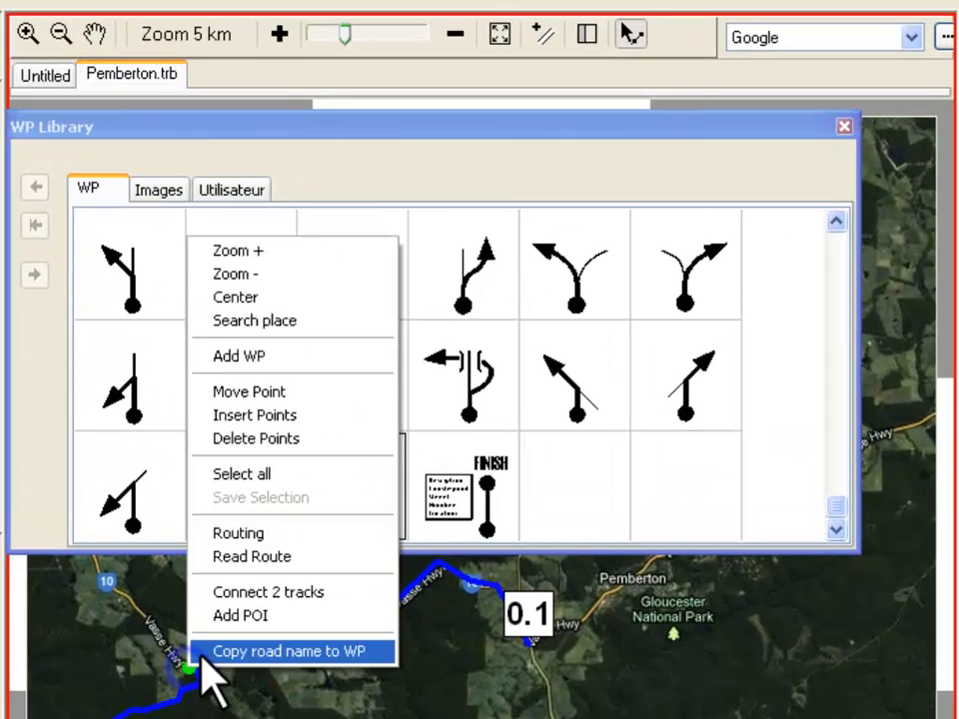
left_click(292, 652)
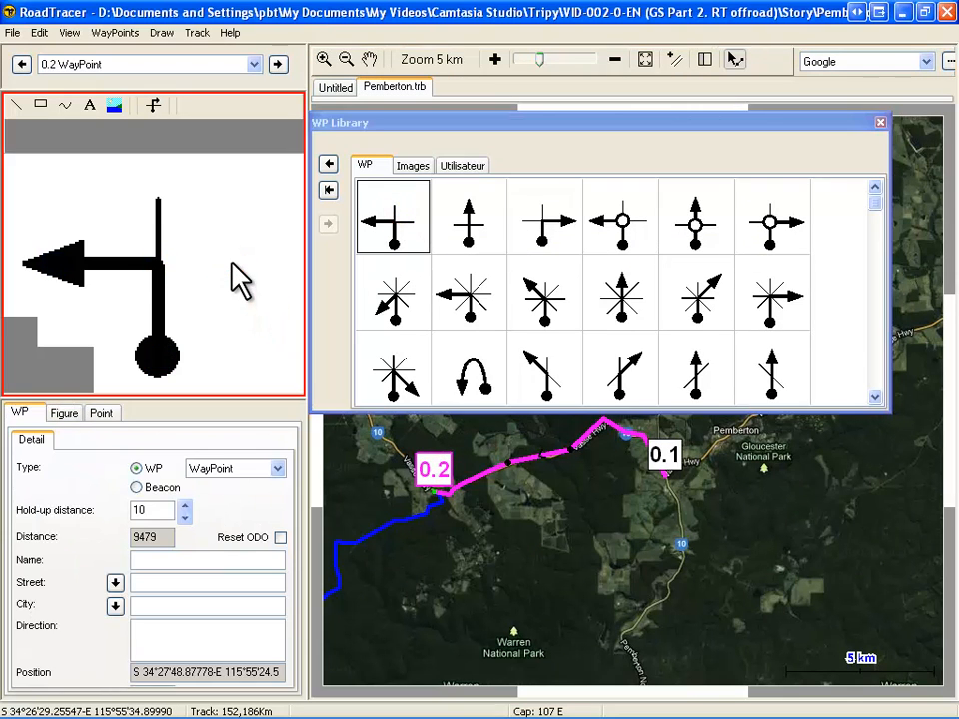
mouse_move(240, 260)
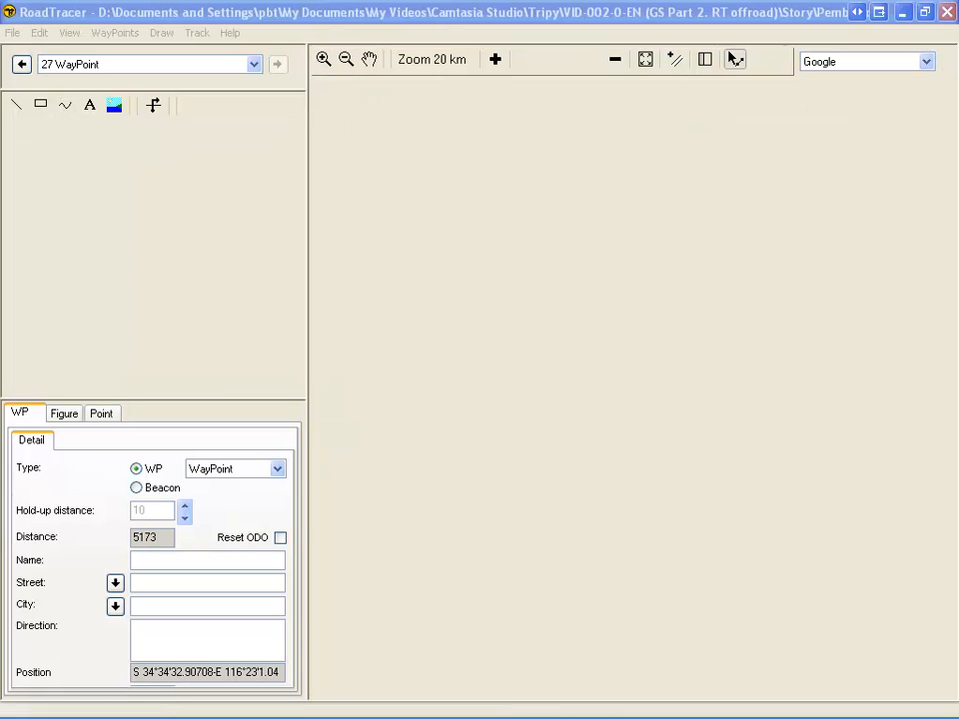
Send the Pemberton roadbook to Google Earth via View On Google Earth
left_click(12, 32)
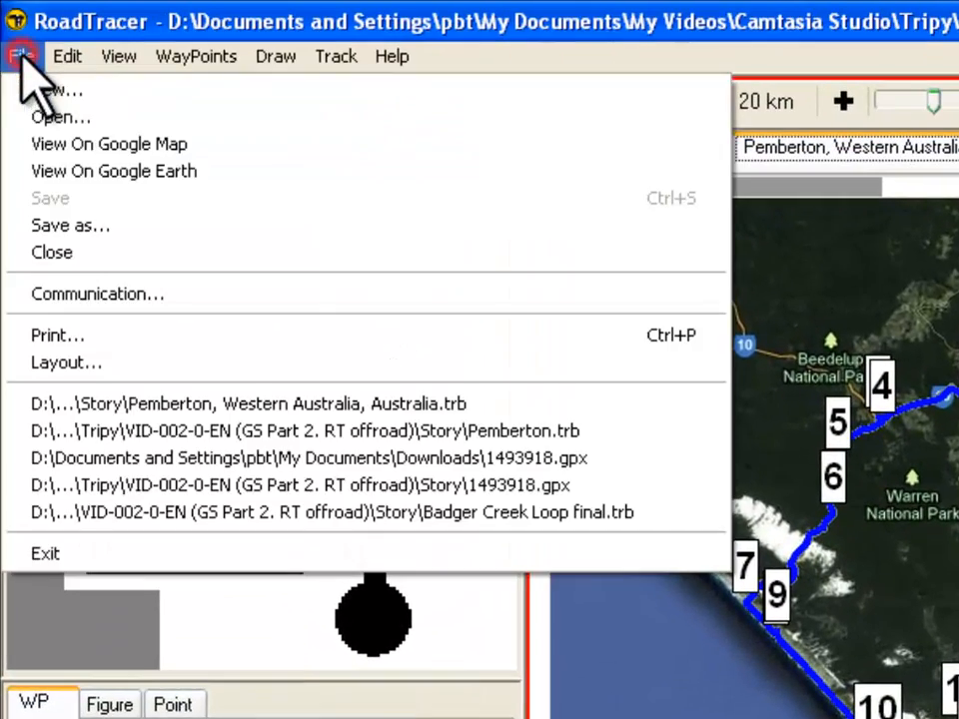
mouse_move(112, 172)
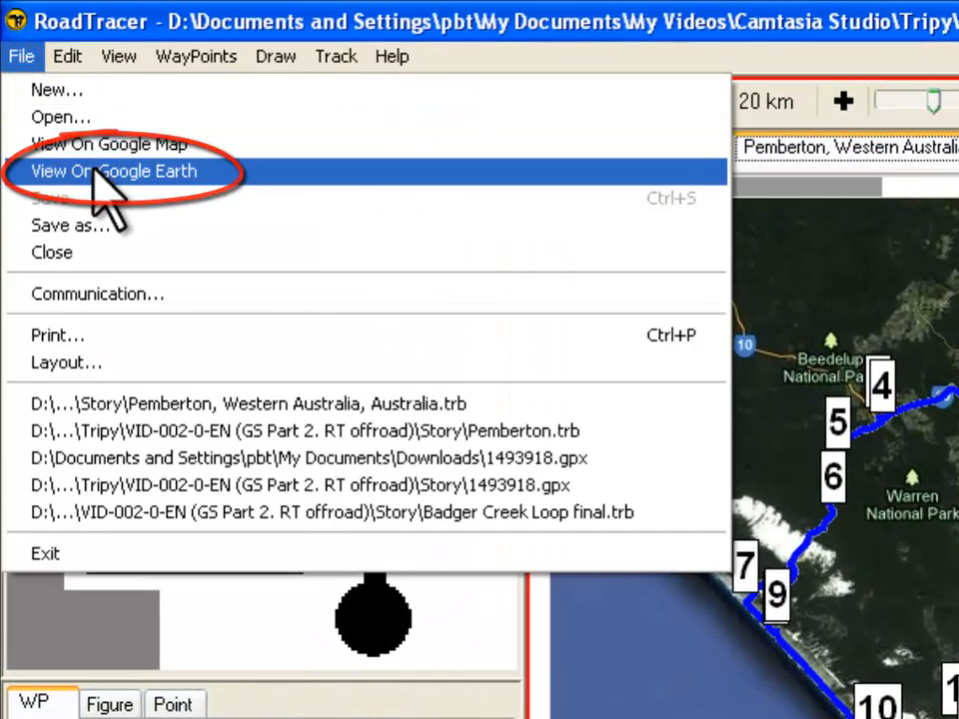
left_click(112, 172)
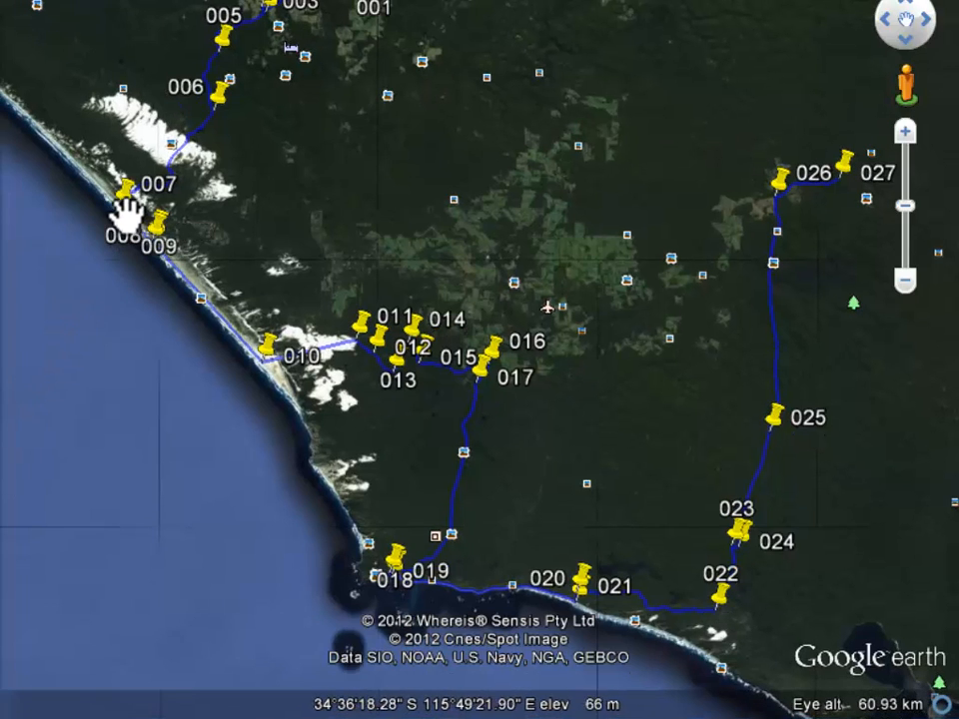
Open the Panoramio photo set near waypoint 007 and browse its dune and beach photos
left_click(118, 210)
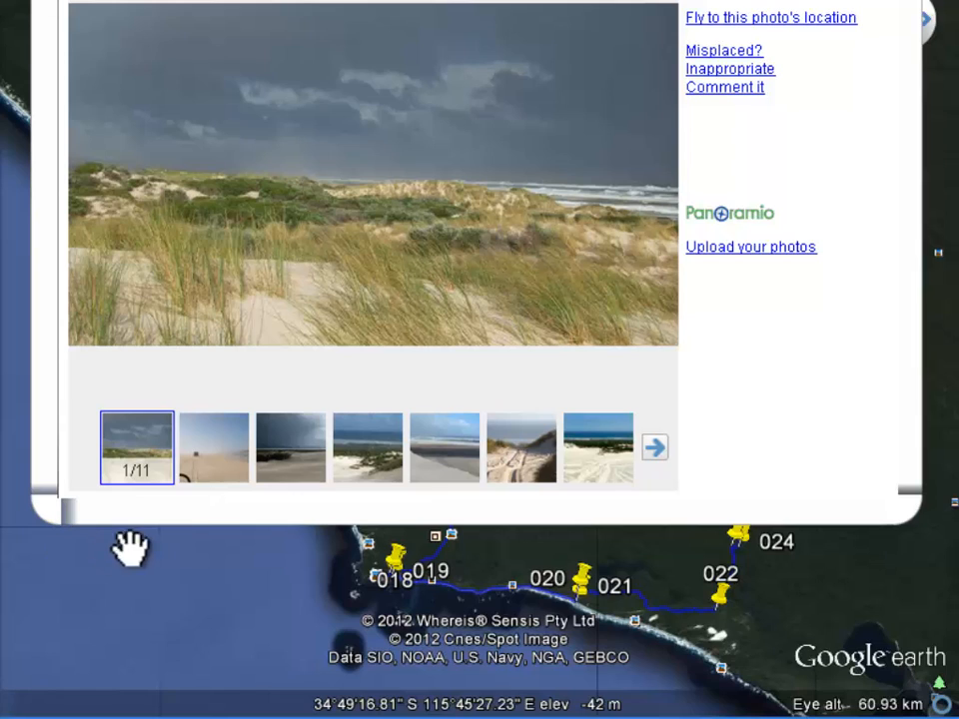
left_click(213, 447)
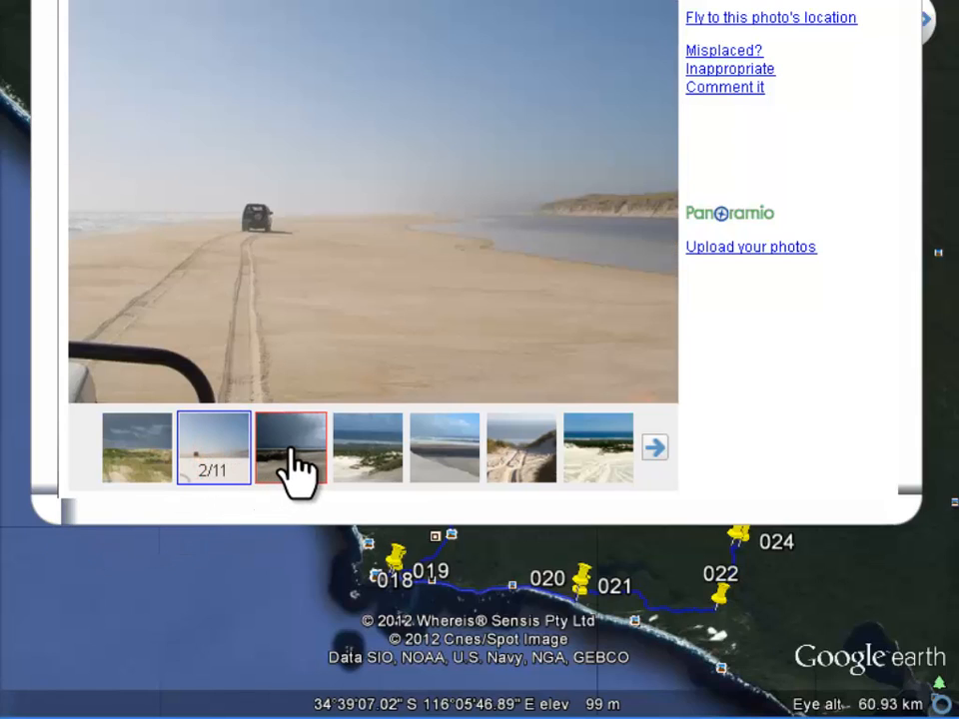
left_click(292, 447)
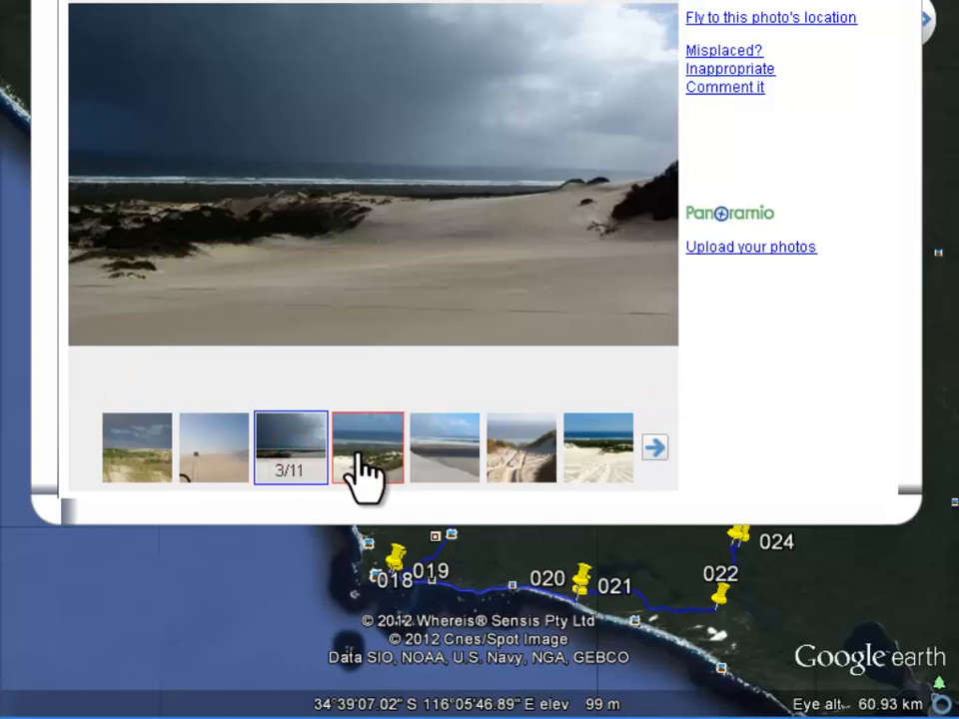
left_click(367, 448)
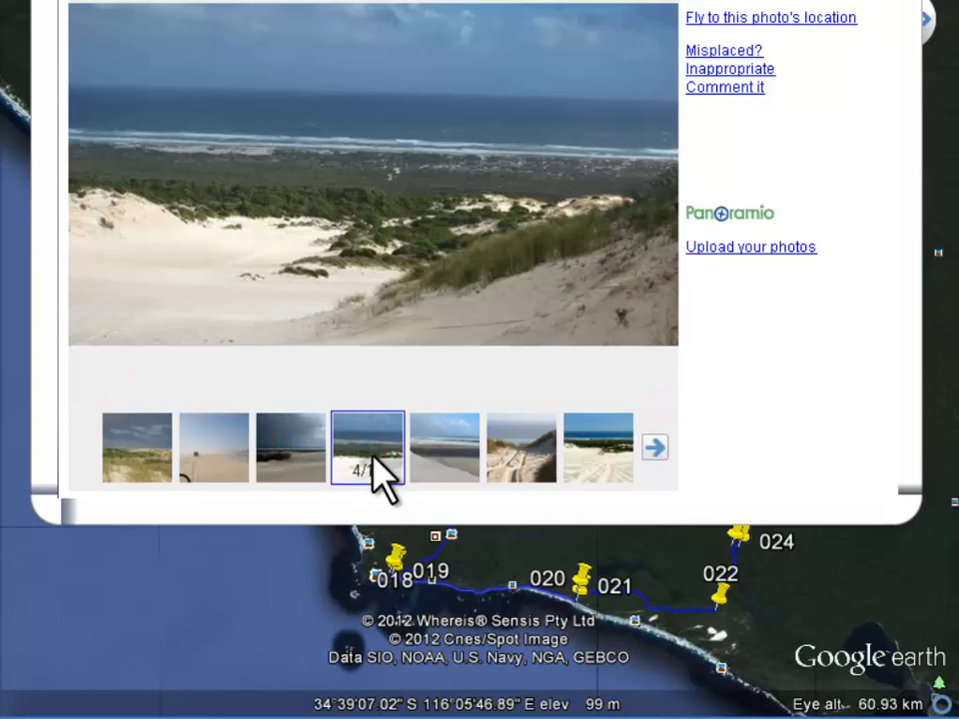
left_click(443, 447)
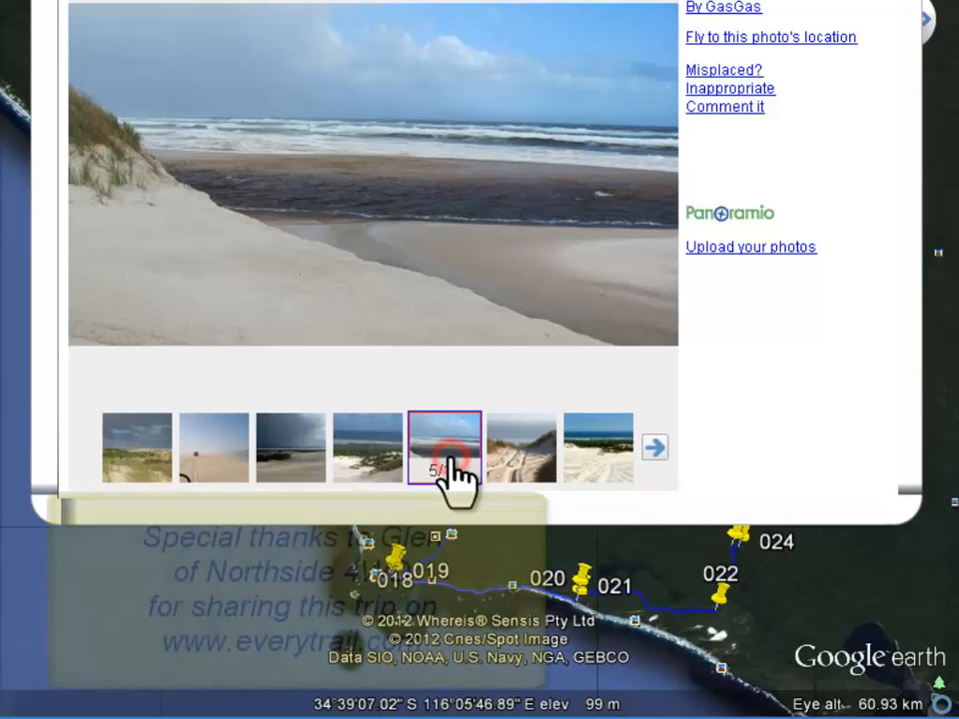
left_click(519, 447)
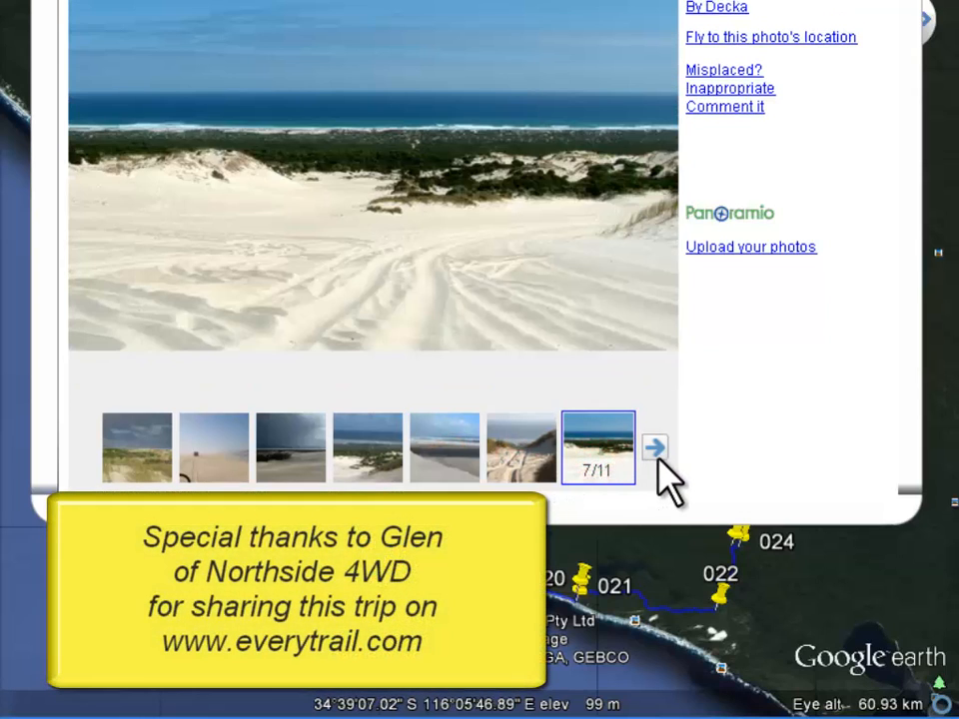
left_click(655, 447)
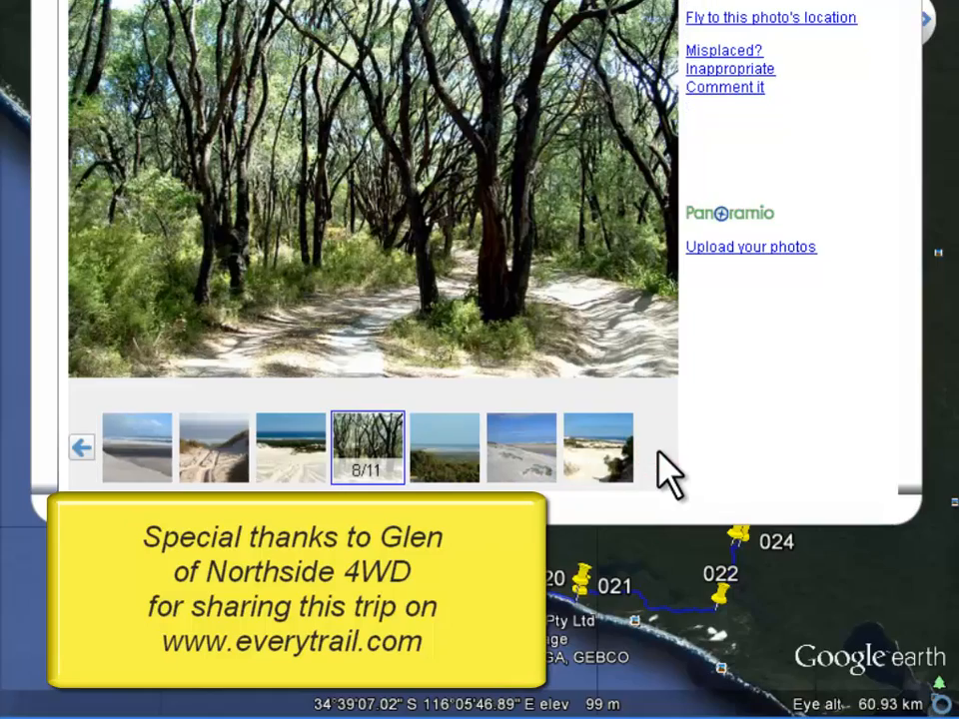